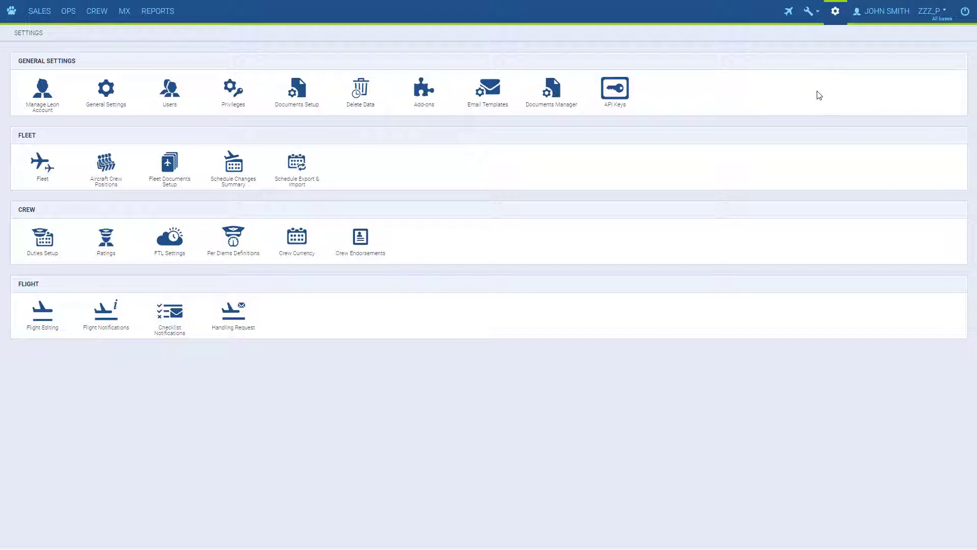
{"action": "mouse_move", "coordinate": [822, 93]}
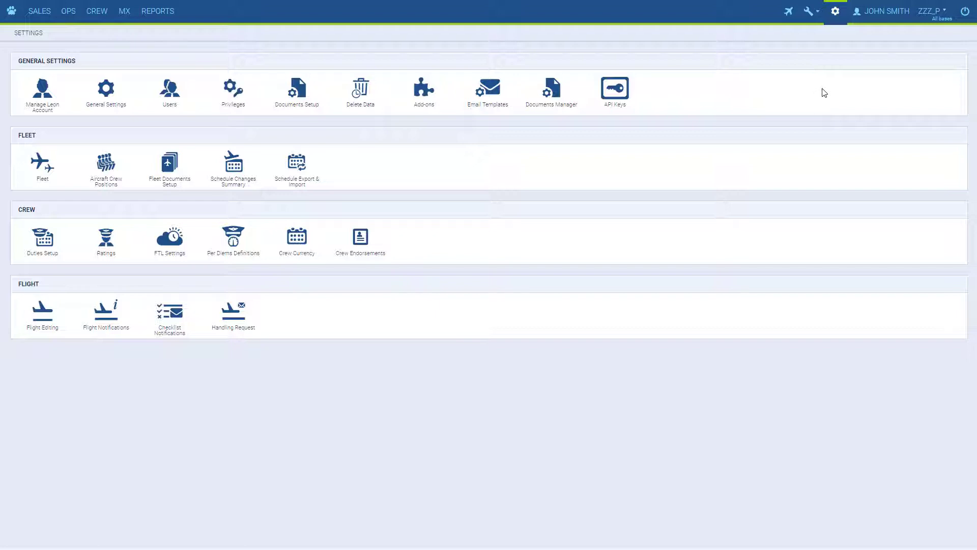
{"action": "mouse_move", "coordinate": [835, 11]}
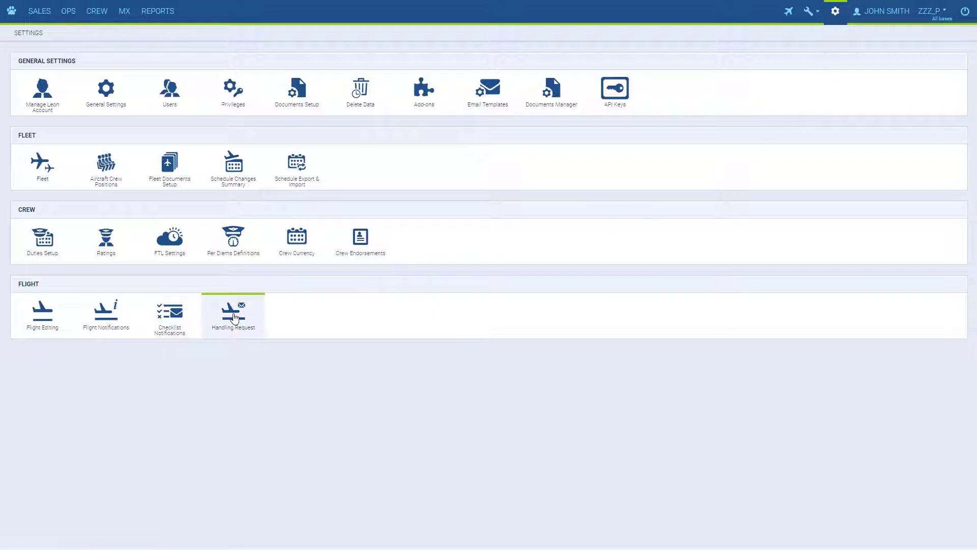
Step: Review the Handling Request general settings, leaving test mode on and options excluded by default
{"action": "left_click", "coordinate": [233, 312]}
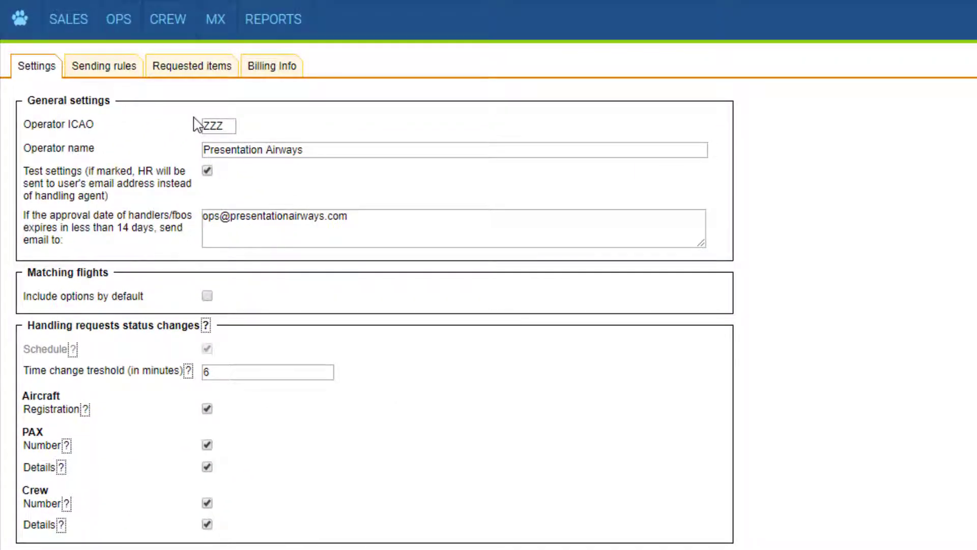
{"action": "mouse_move", "coordinate": [258, 133]}
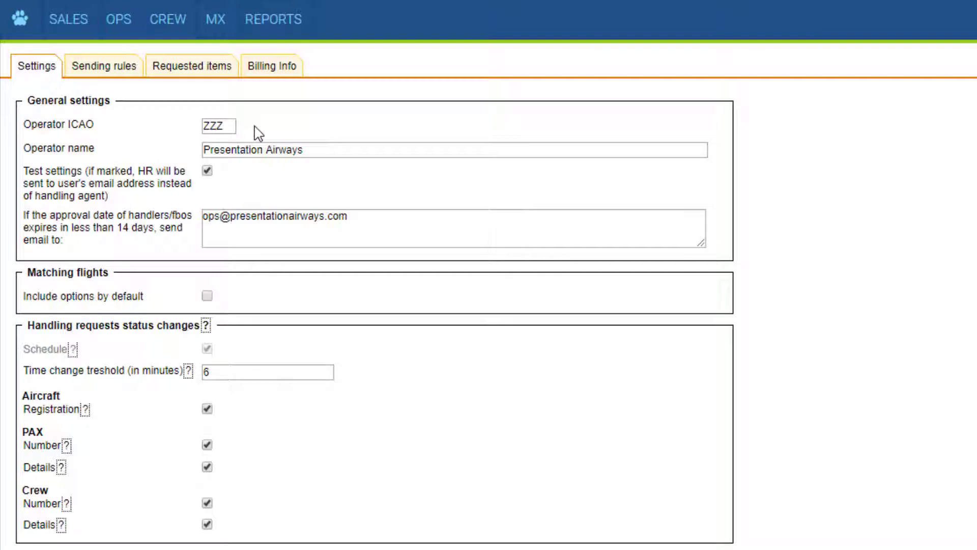
{"action": "left_click", "coordinate": [218, 126]}
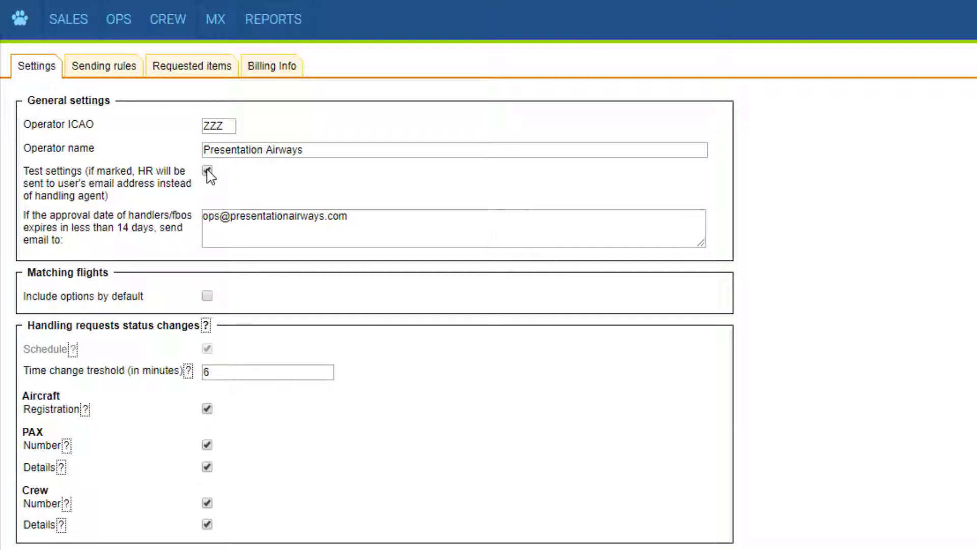
{"action": "left_click", "coordinate": [206, 170]}
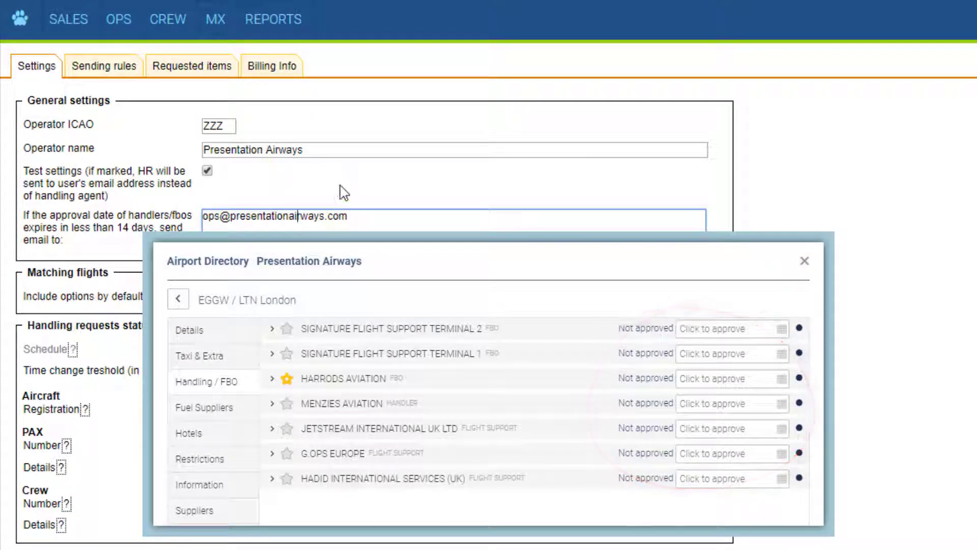
{"action": "left_click", "coordinate": [805, 261]}
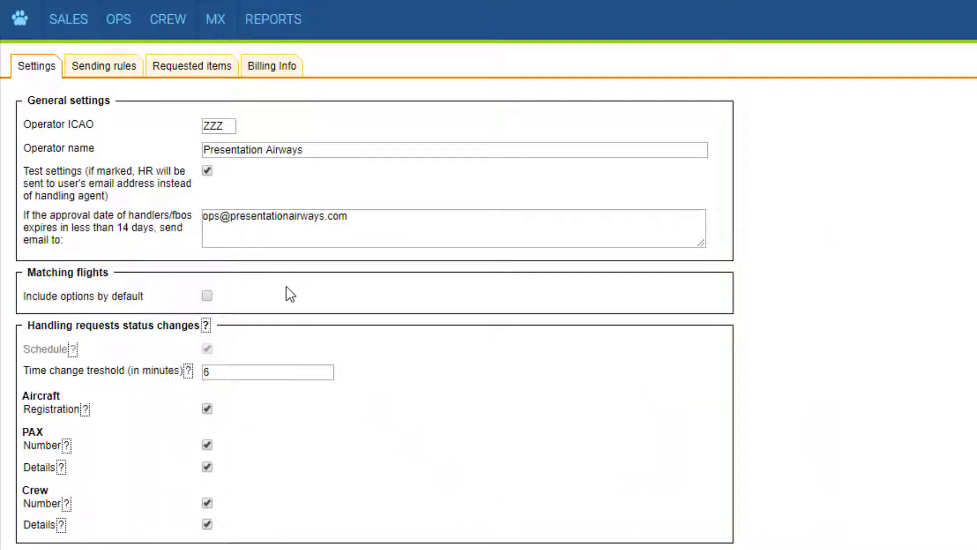
{"action": "mouse_move", "coordinate": [235, 273]}
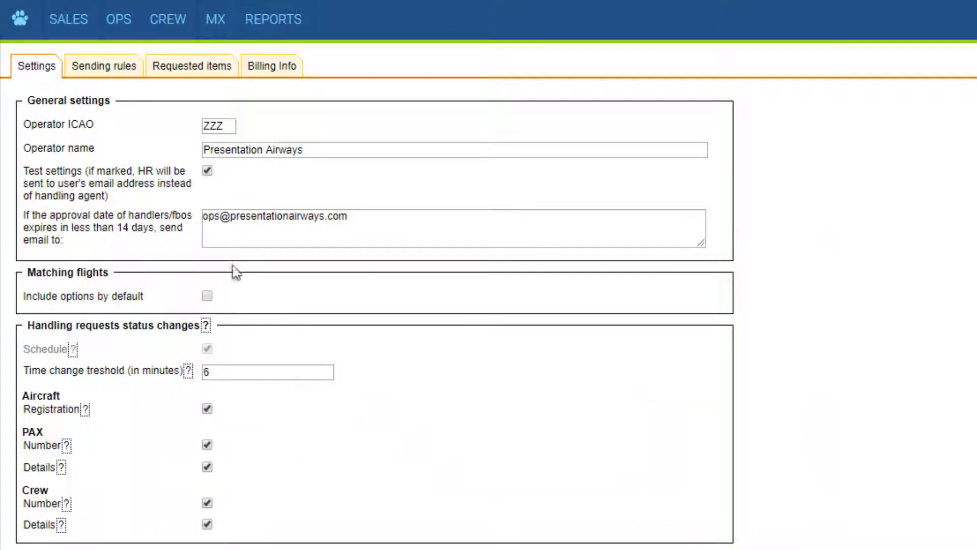
{"action": "mouse_move", "coordinate": [239, 306]}
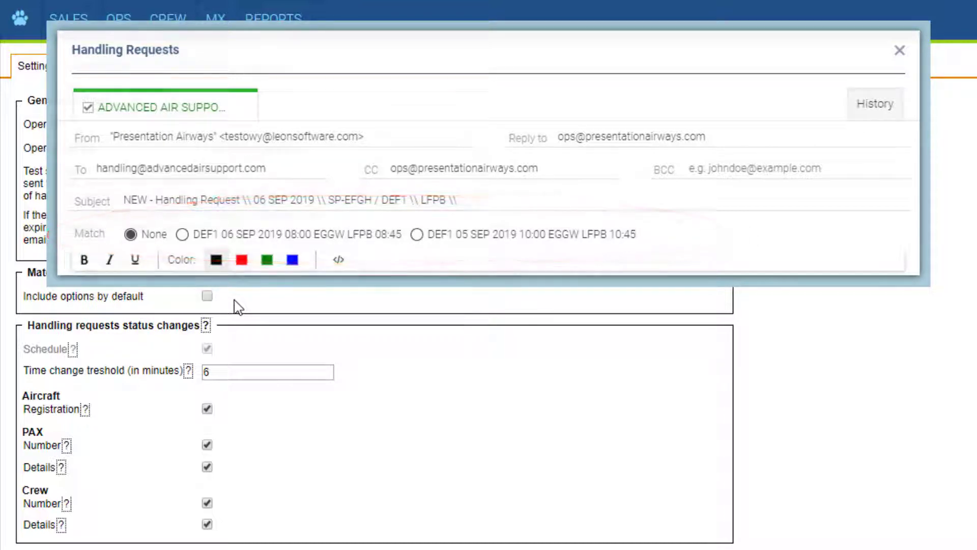
{"action": "left_click", "coordinate": [899, 51]}
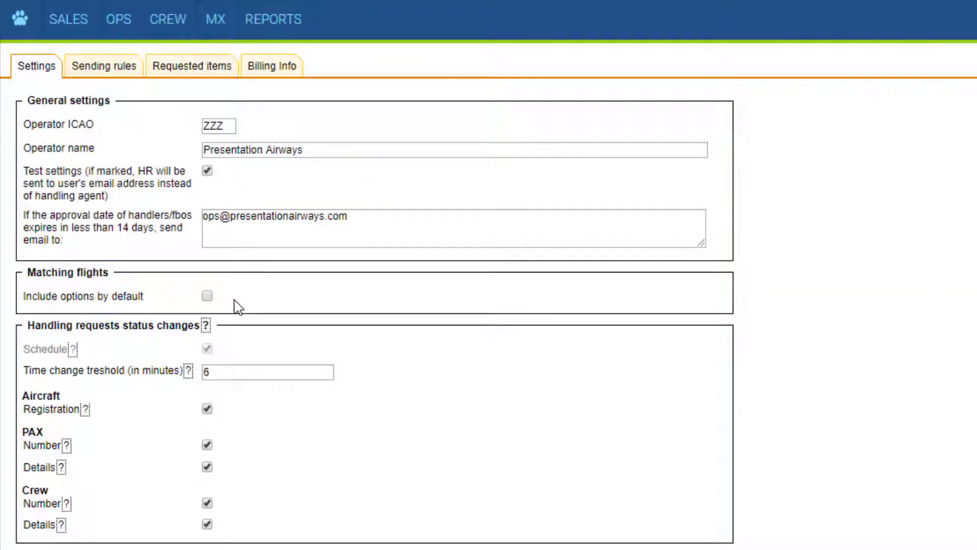
{"action": "mouse_move", "coordinate": [93, 299]}
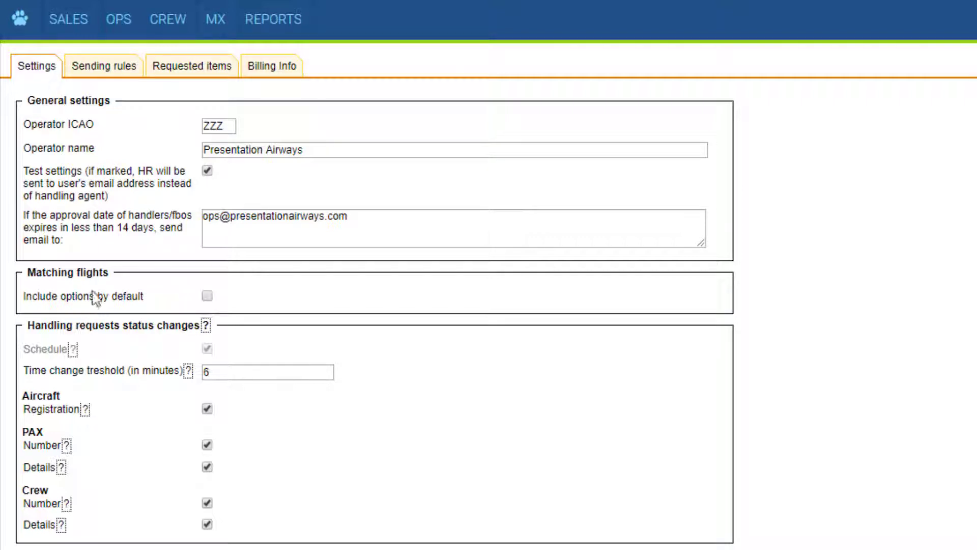
{"action": "mouse_move", "coordinate": [87, 311]}
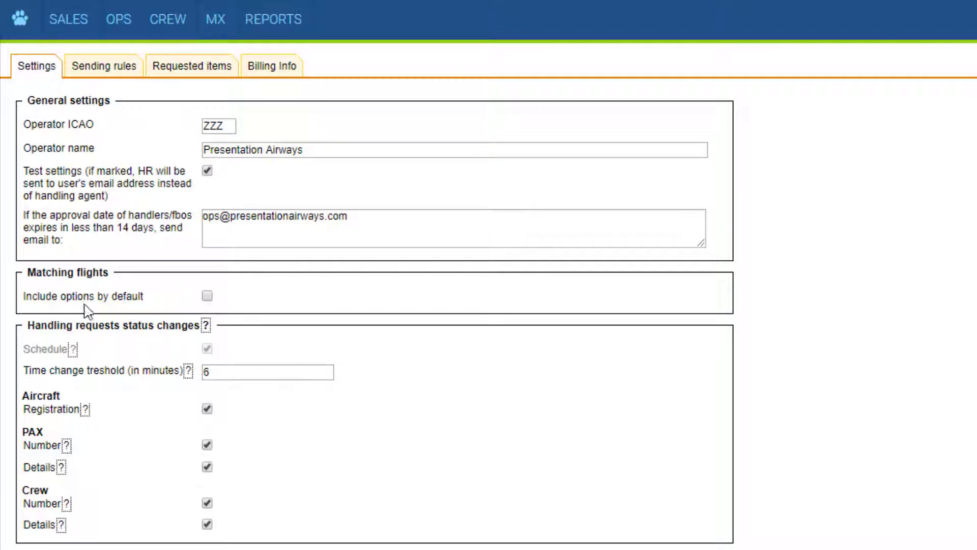
{"action": "mouse_move", "coordinate": [173, 305]}
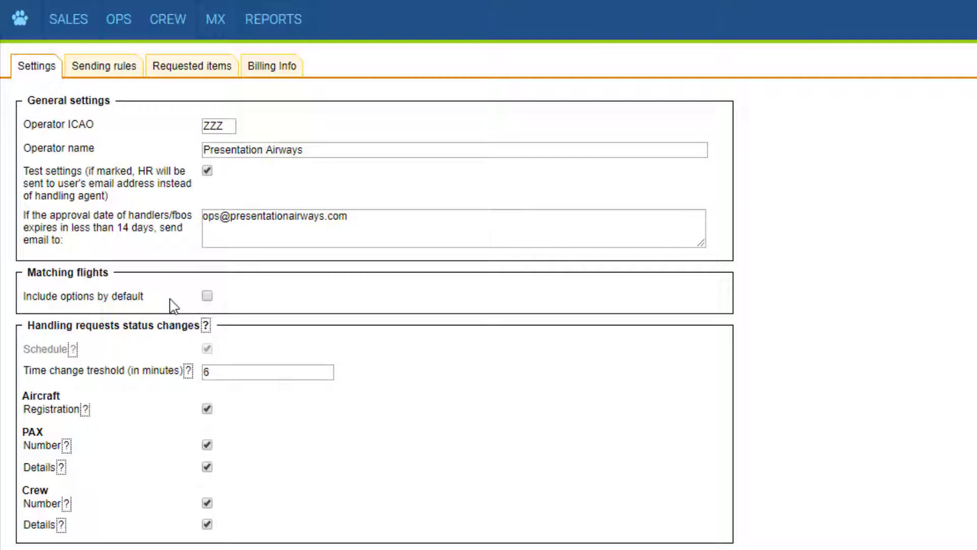
{"action": "mouse_move", "coordinate": [87, 495]}
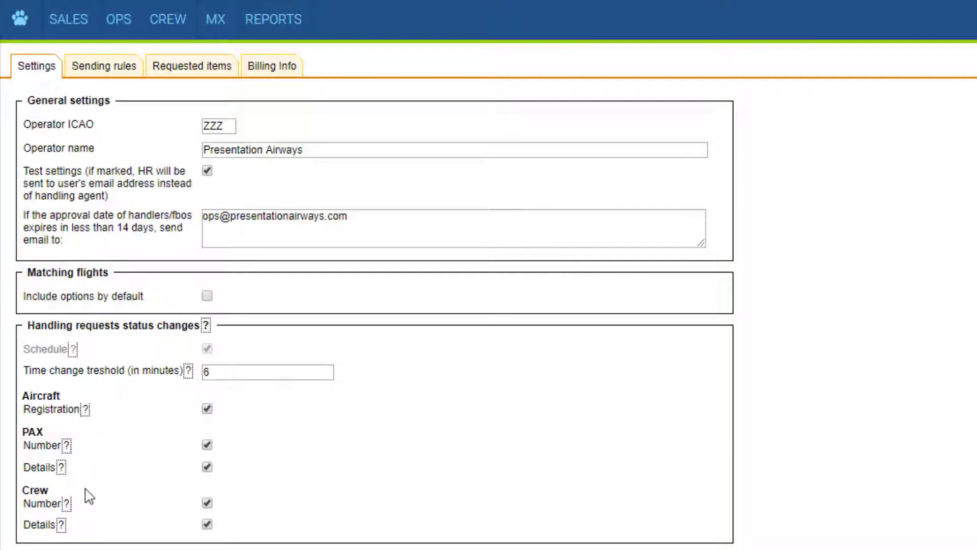
{"action": "mouse_move", "coordinate": [121, 471]}
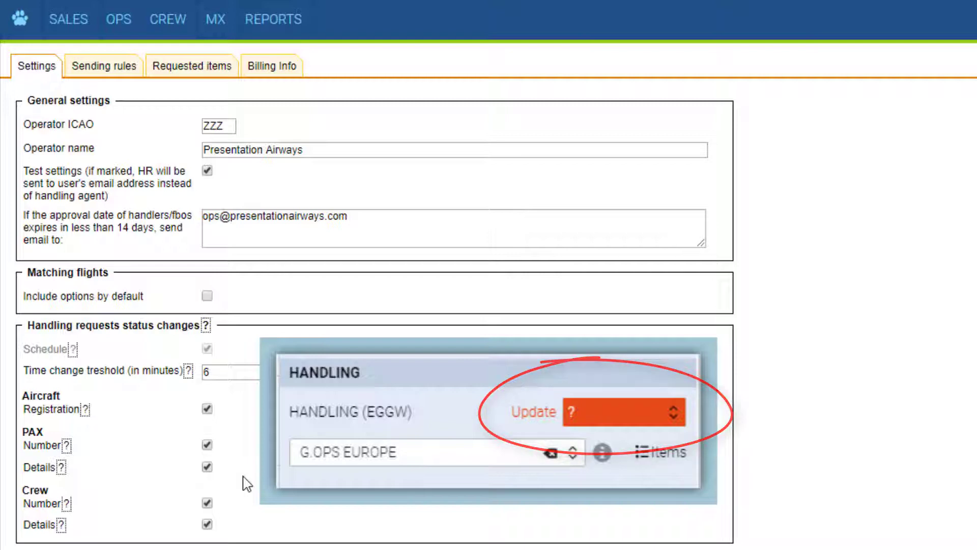
{"action": "scroll", "scroll_direction": "down", "scroll_amount": 3}
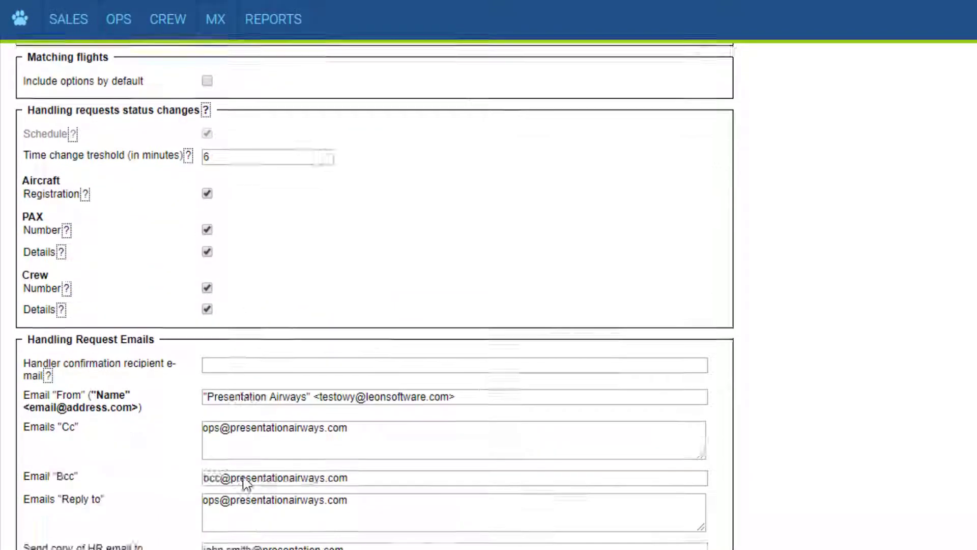
{"action": "scroll", "scroll_direction": "down", "scroll_amount": 3}
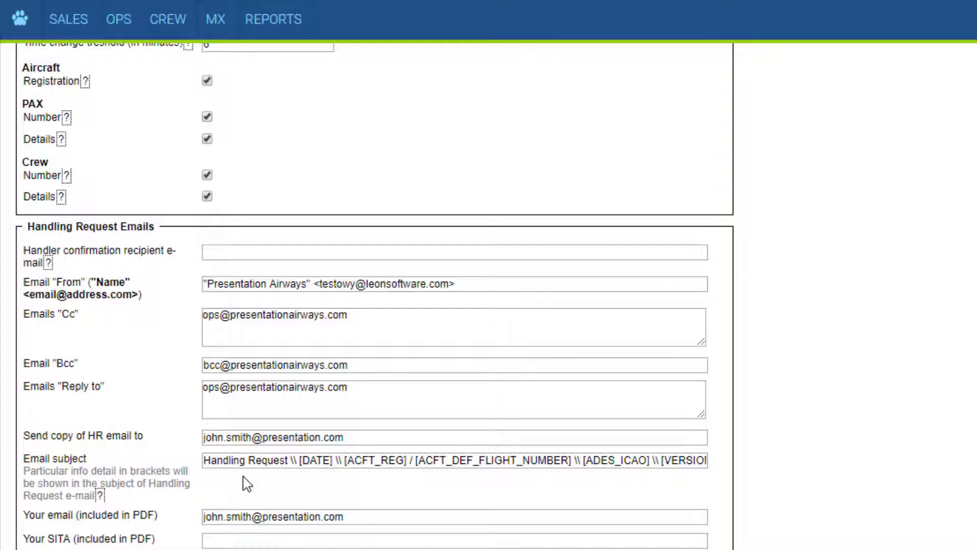
{"action": "mouse_move", "coordinate": [126, 303]}
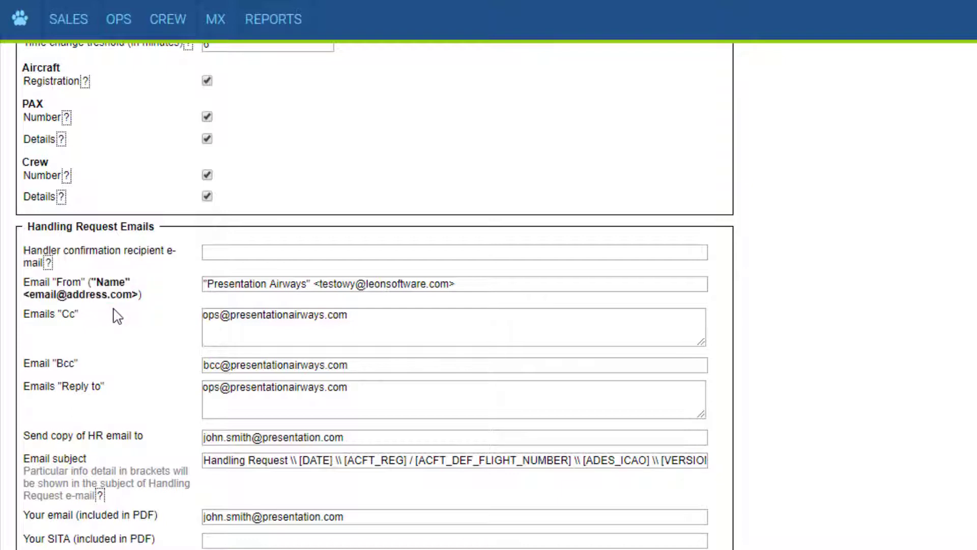
{"action": "scroll", "scroll_direction": "down", "scroll_amount": 3}
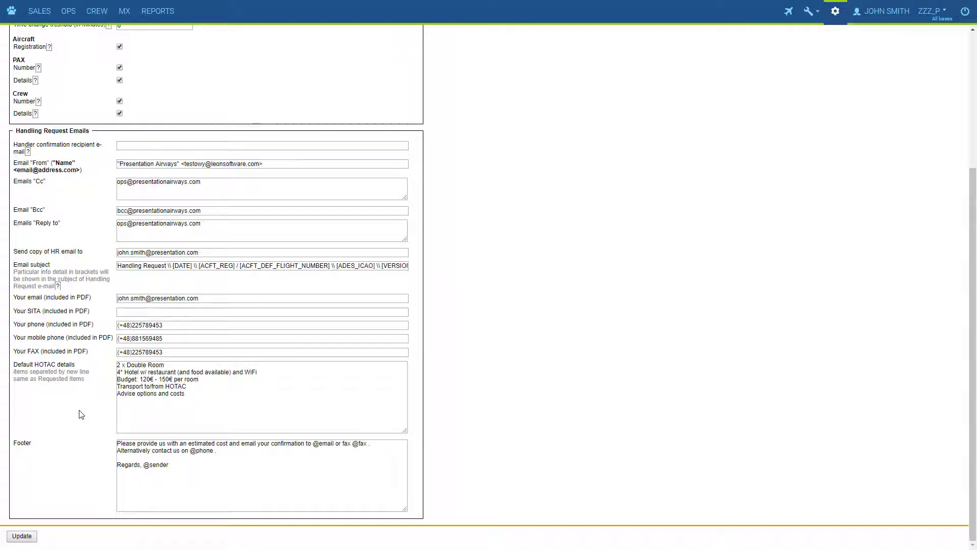
{"action": "scroll", "scroll_direction": "up", "scroll_amount": 3}
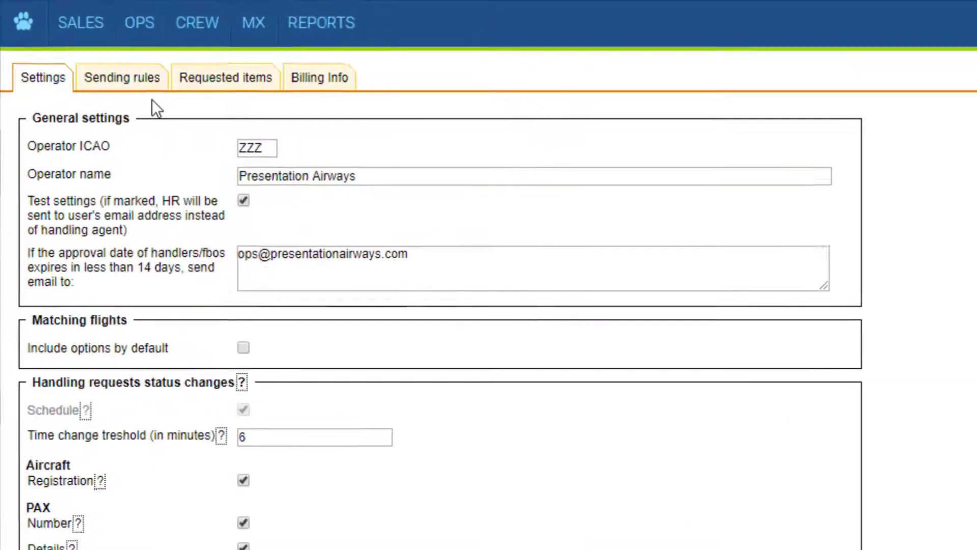
Step: Add a sending rule for aircraft G-SXYZ at FAB London Farnborough with sending set to No
{"action": "left_click", "coordinate": [121, 76]}
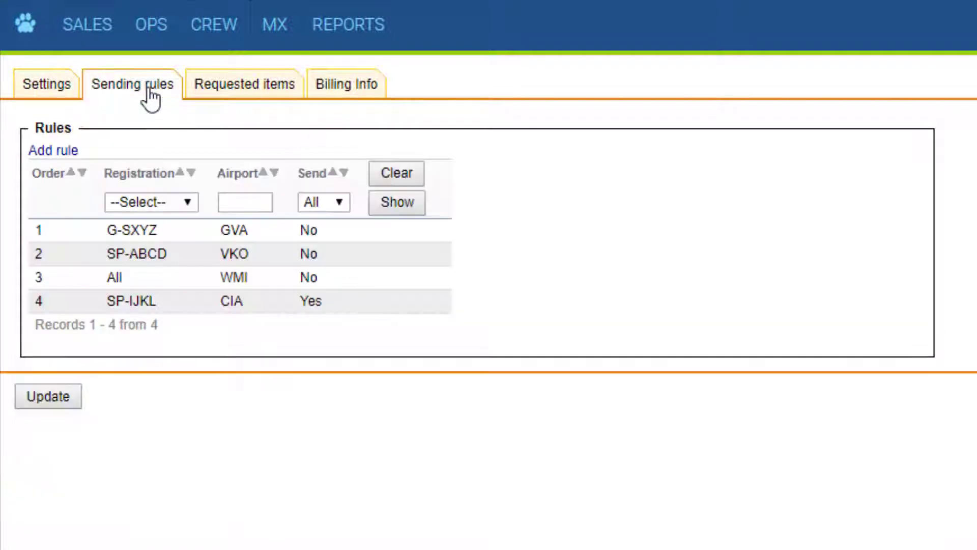
{"action": "mouse_move", "coordinate": [187, 147]}
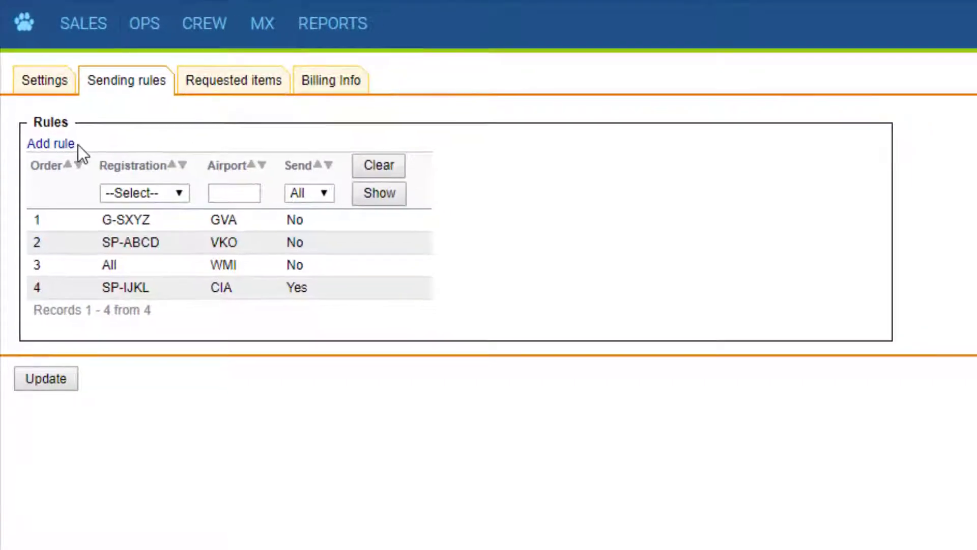
{"action": "left_click", "coordinate": [50, 144]}
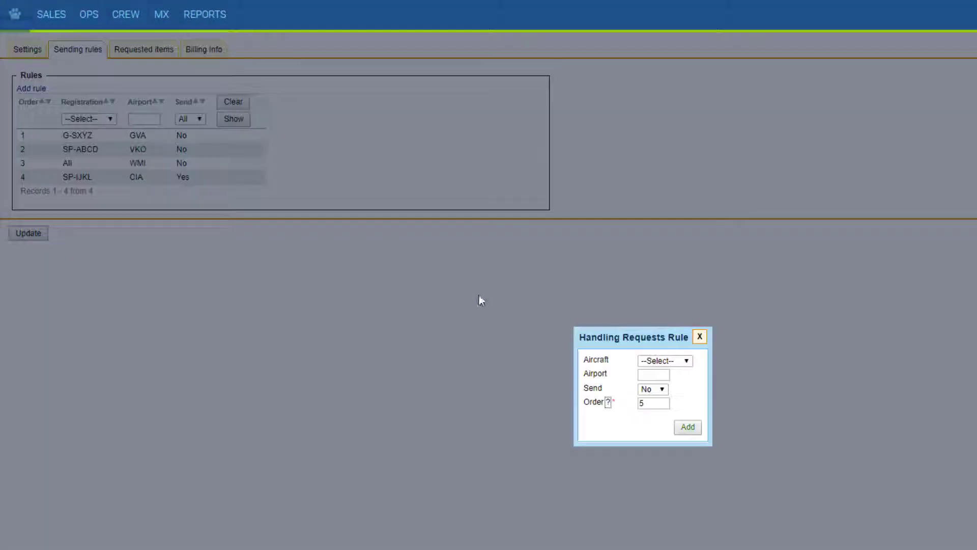
{"action": "left_click", "coordinate": [665, 360]}
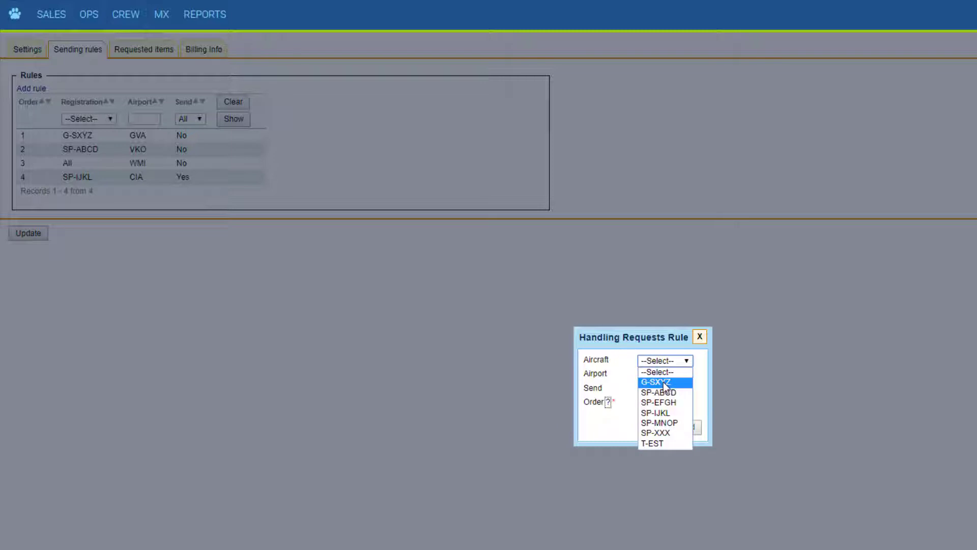
{"action": "mouse_move", "coordinate": [667, 384]}
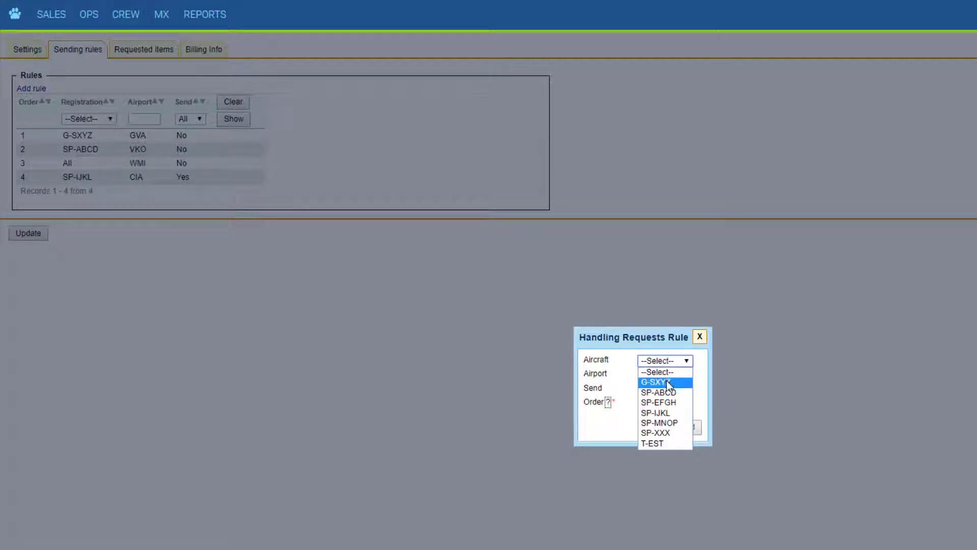
{"action": "left_click", "coordinate": [655, 382]}
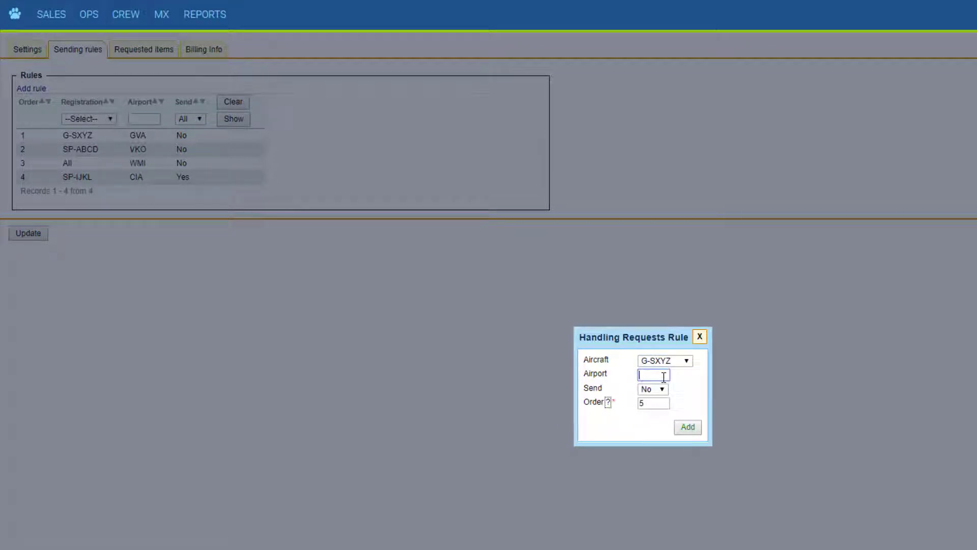
{"action": "type", "text": "FAB"}
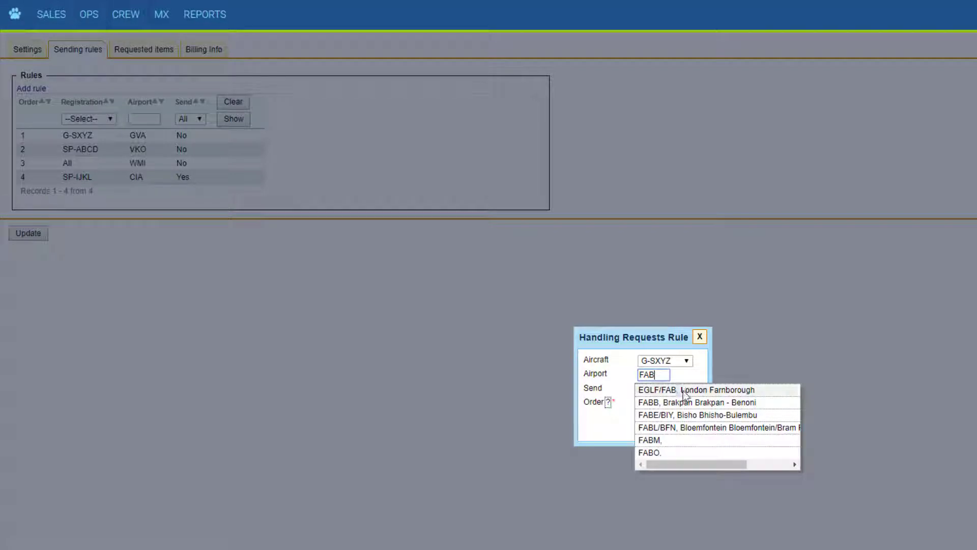
{"action": "left_click", "coordinate": [699, 337]}
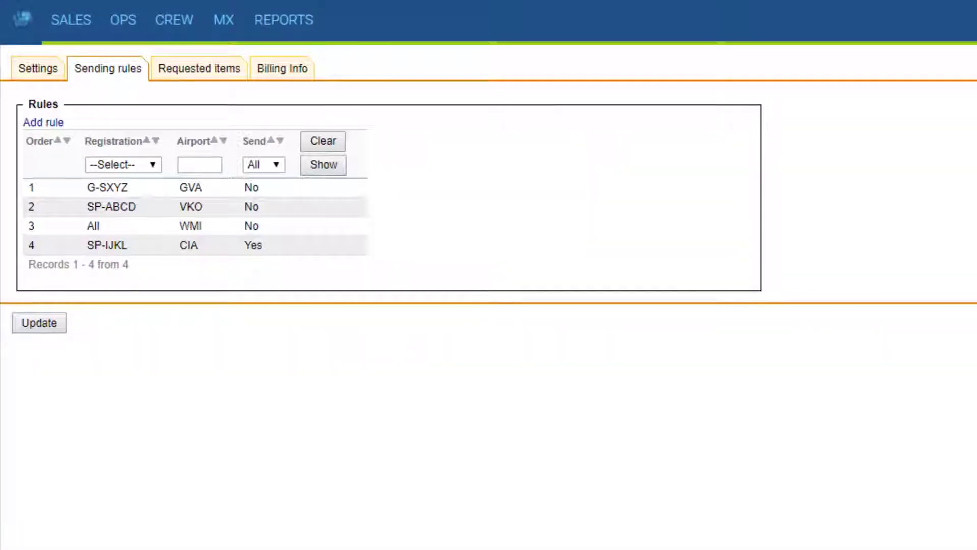
{"action": "left_click", "coordinate": [43, 122]}
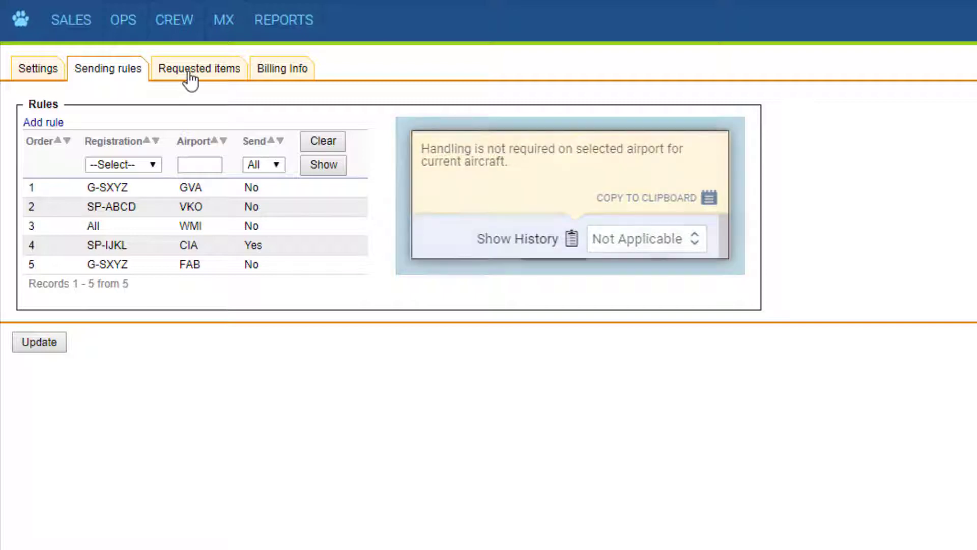
Step: Enable a separate requested-items list for G-SXYZ, left empty, then return to Settings
{"action": "left_click", "coordinate": [198, 68]}
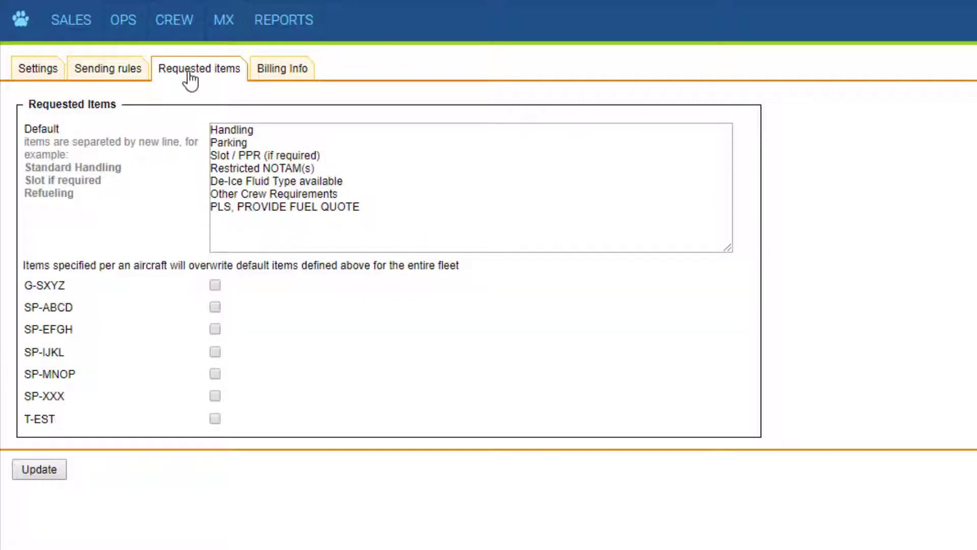
{"action": "mouse_move", "coordinate": [196, 105]}
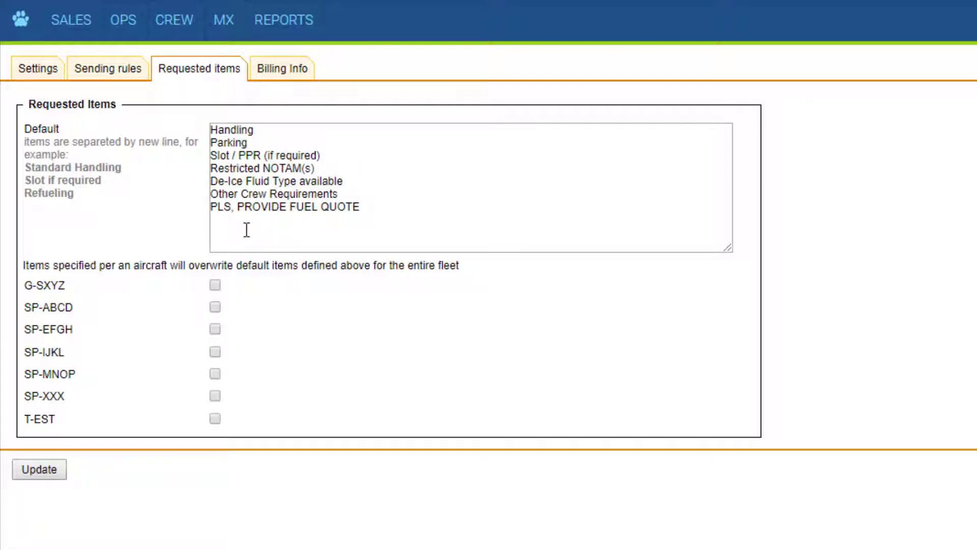
{"action": "mouse_move", "coordinate": [215, 224]}
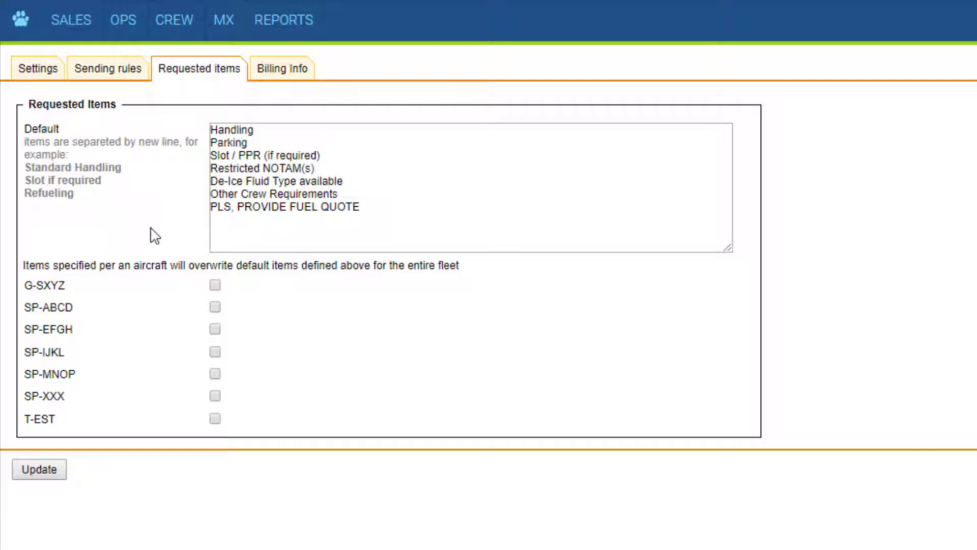
{"action": "left_click", "coordinate": [214, 285]}
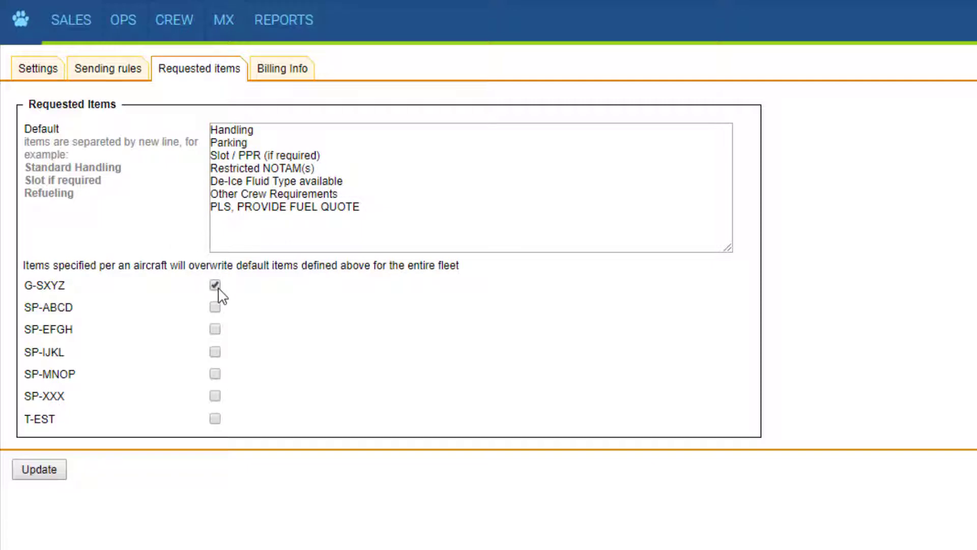
{"action": "left_click", "coordinate": [214, 285]}
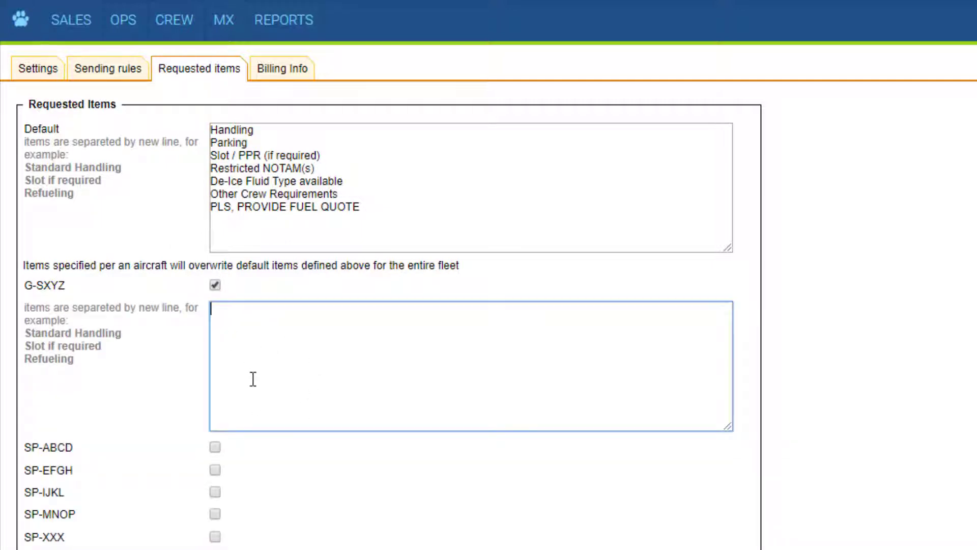
{"action": "mouse_move", "coordinate": [191, 214]}
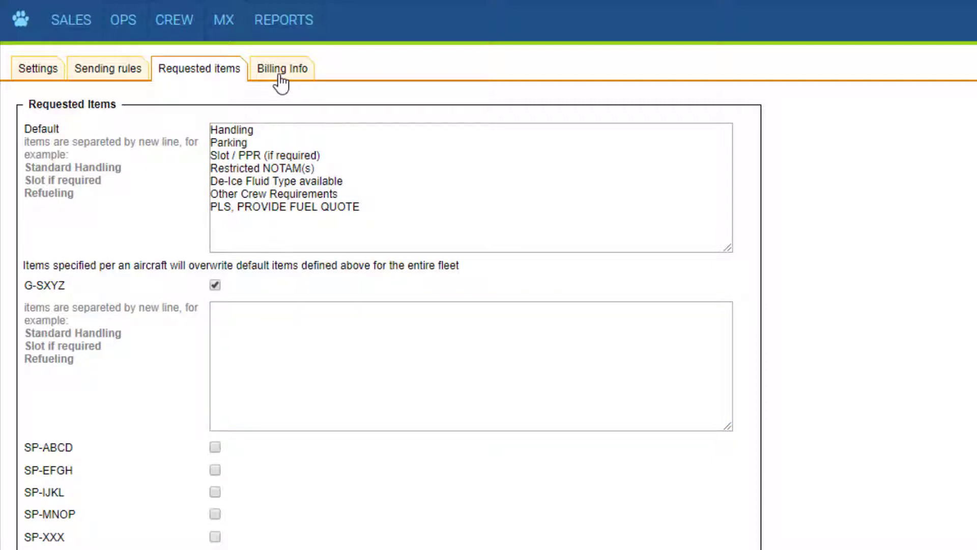
{"action": "left_click", "coordinate": [281, 68]}
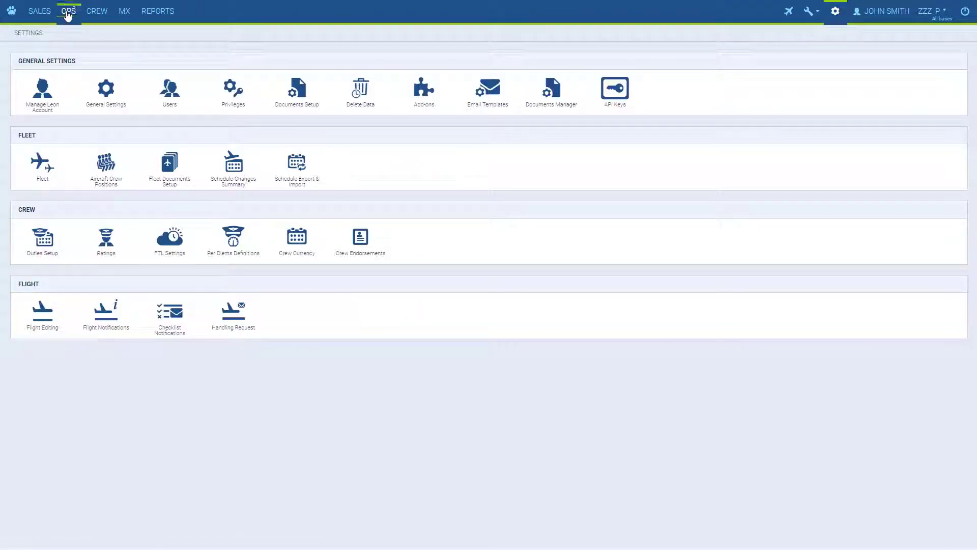
Step: In OPS, choose Advanced Air Support International as LFPB handler on flight DEF1's checklist
{"action": "left_click", "coordinate": [68, 10]}
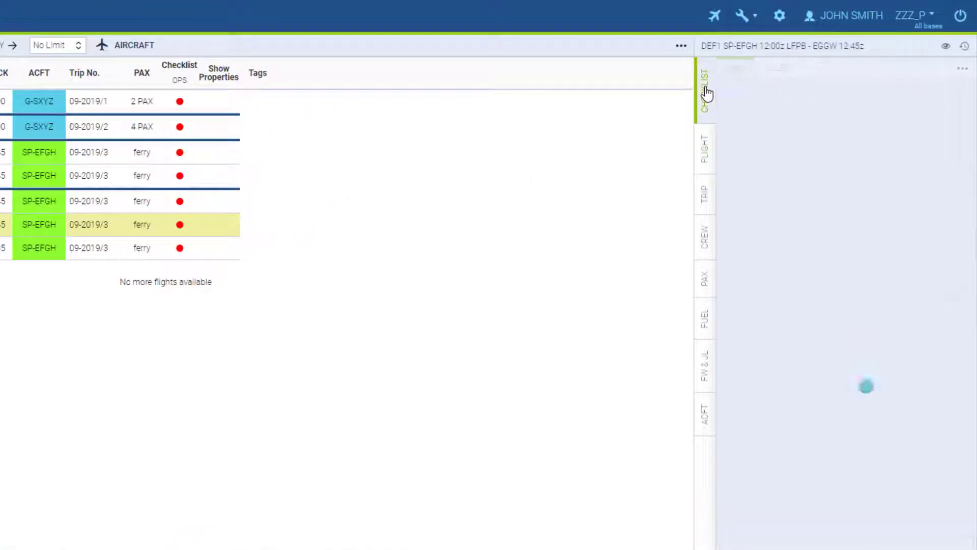
{"action": "left_click", "coordinate": [704, 89]}
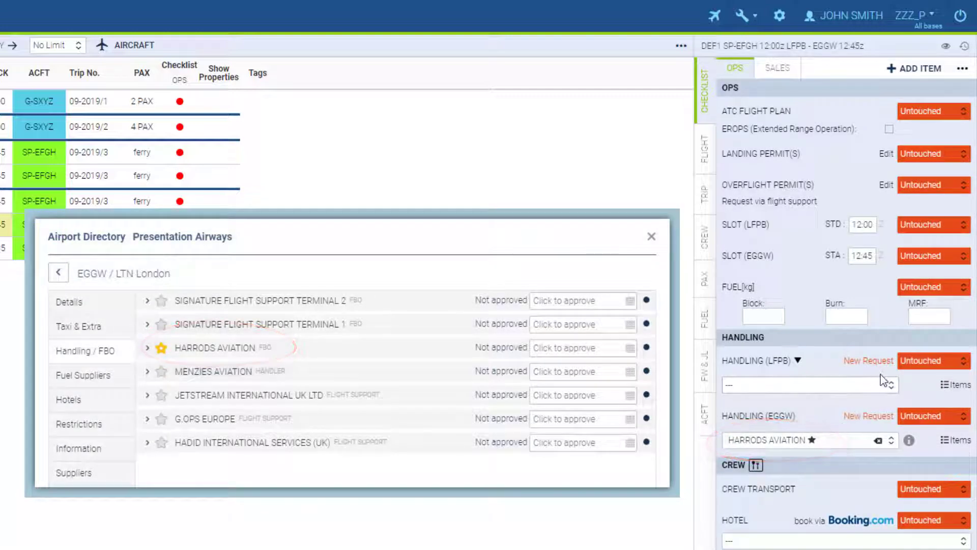
{"action": "left_click", "coordinate": [651, 236]}
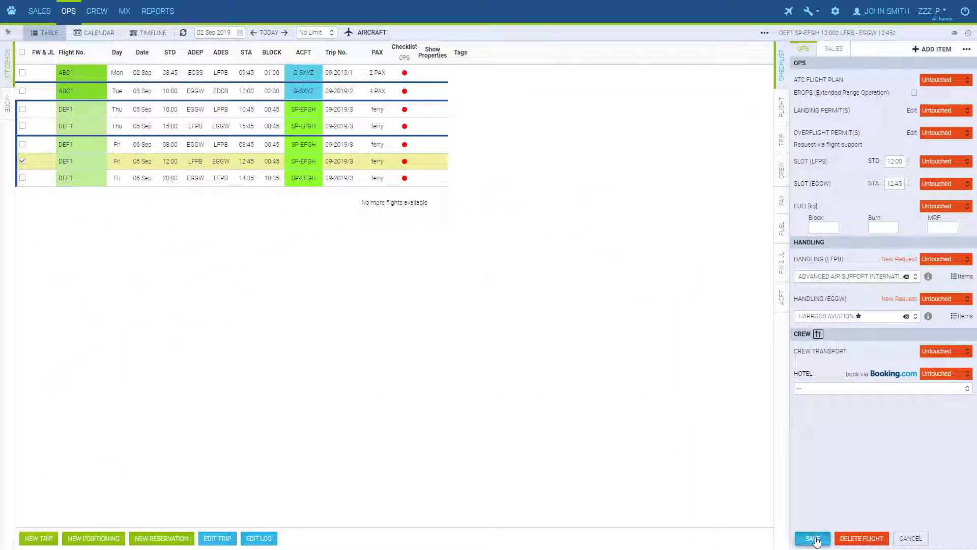
Step: Save DEF1's checklist, check the LFPB handler's contacts and requested items, and start a new request
{"action": "left_click", "coordinate": [811, 537]}
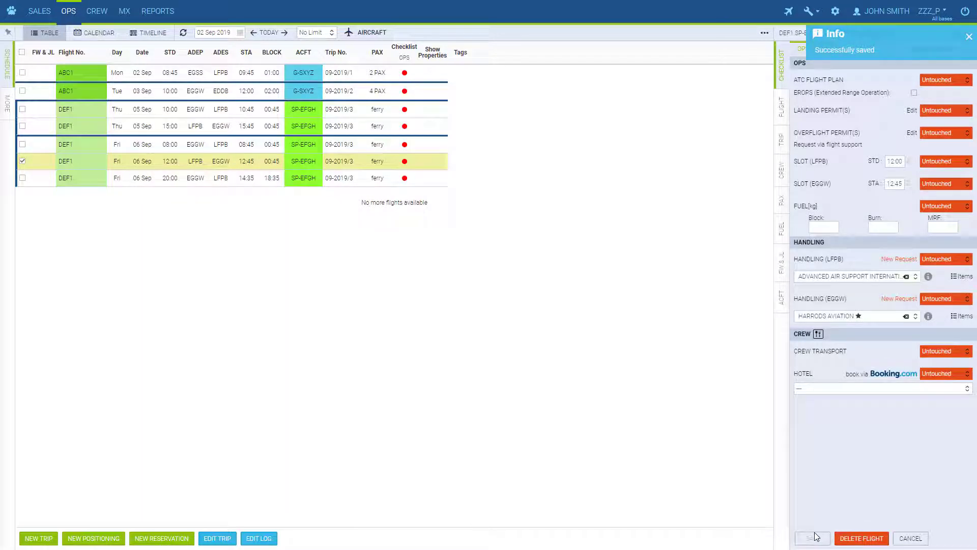
{"action": "left_click", "coordinate": [928, 275]}
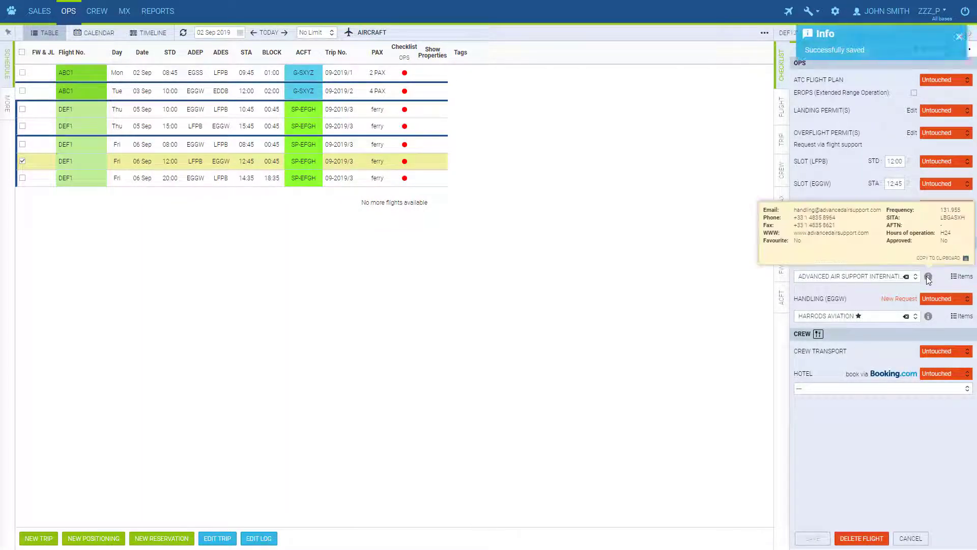
{"action": "left_click", "coordinate": [962, 276]}
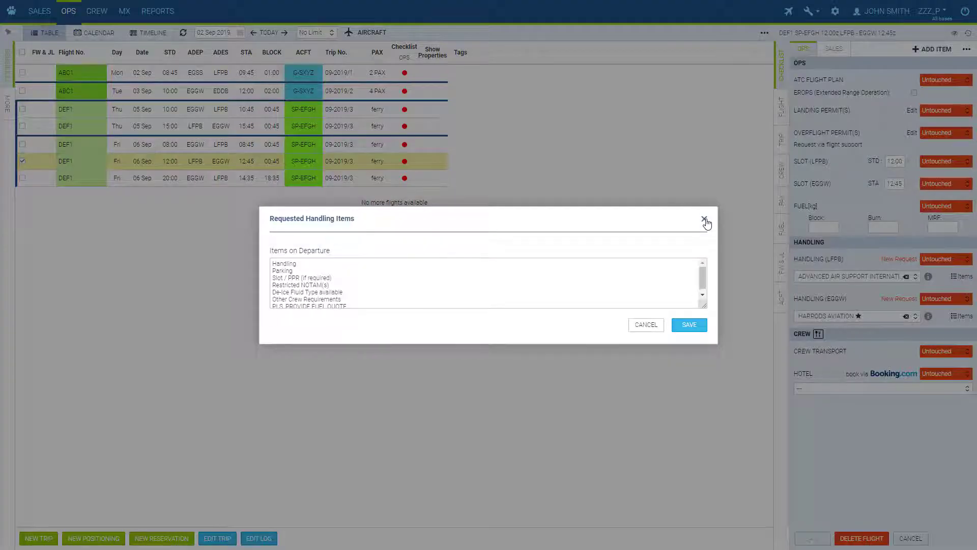
{"action": "left_click", "coordinate": [706, 222]}
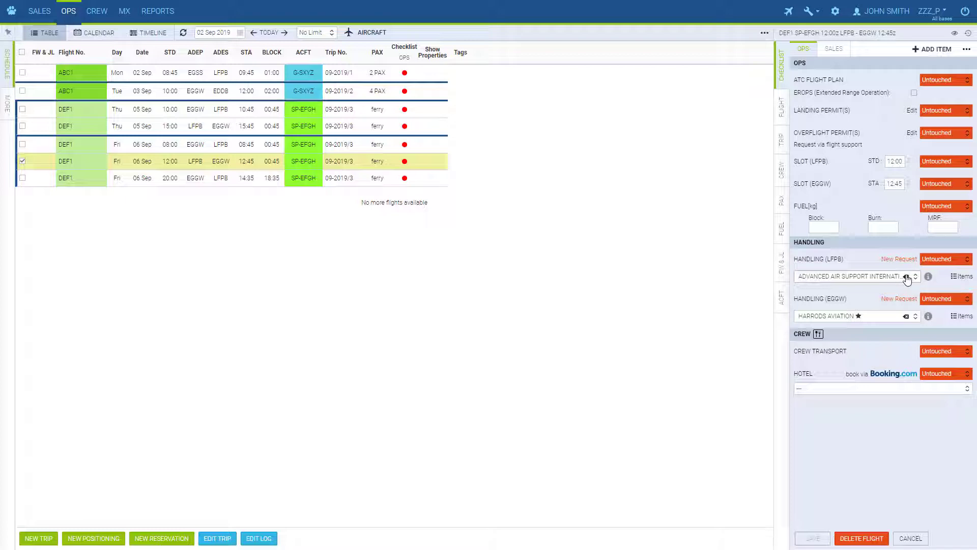
{"action": "left_click", "coordinate": [847, 258]}
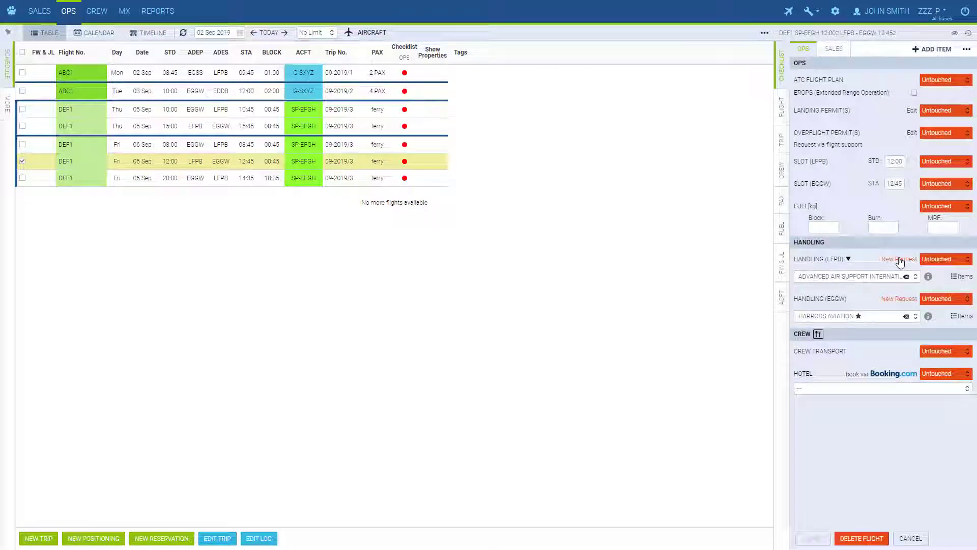
{"action": "left_click", "coordinate": [897, 258]}
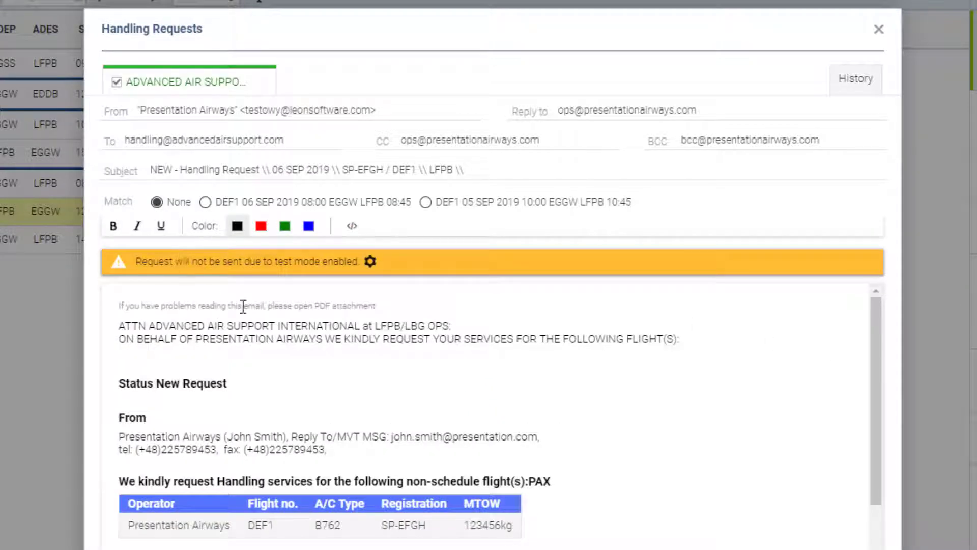
{"action": "mouse_move", "coordinate": [267, 285]}
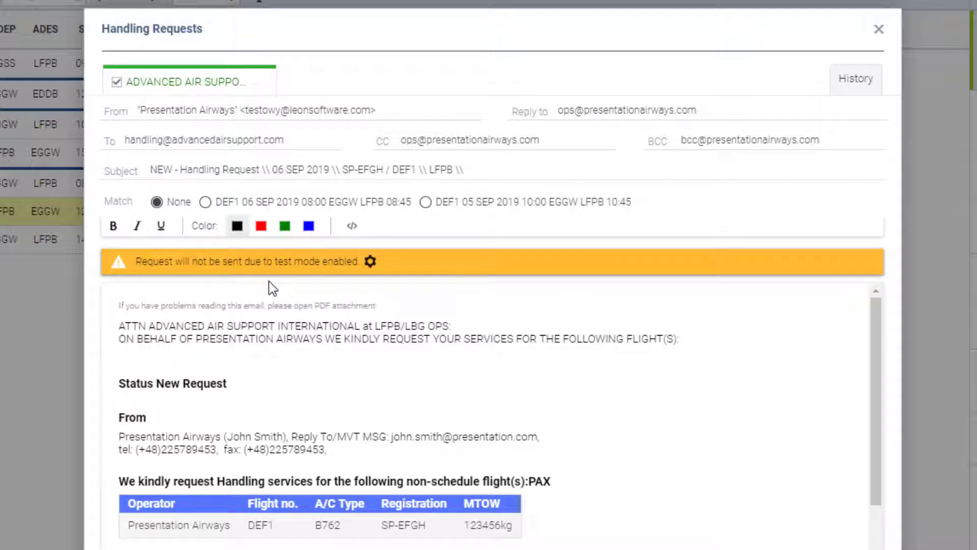
{"action": "mouse_move", "coordinate": [208, 91]}
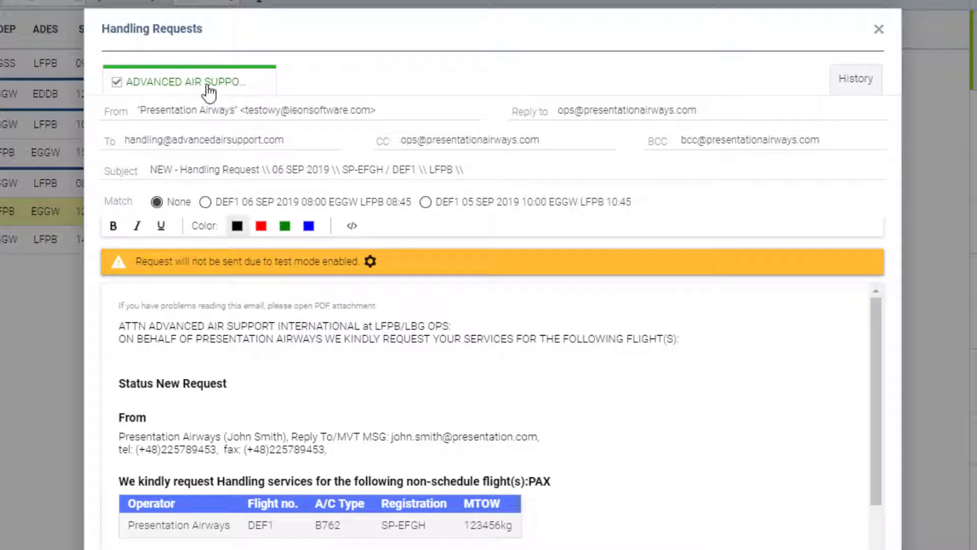
{"action": "mouse_move", "coordinate": [626, 167]}
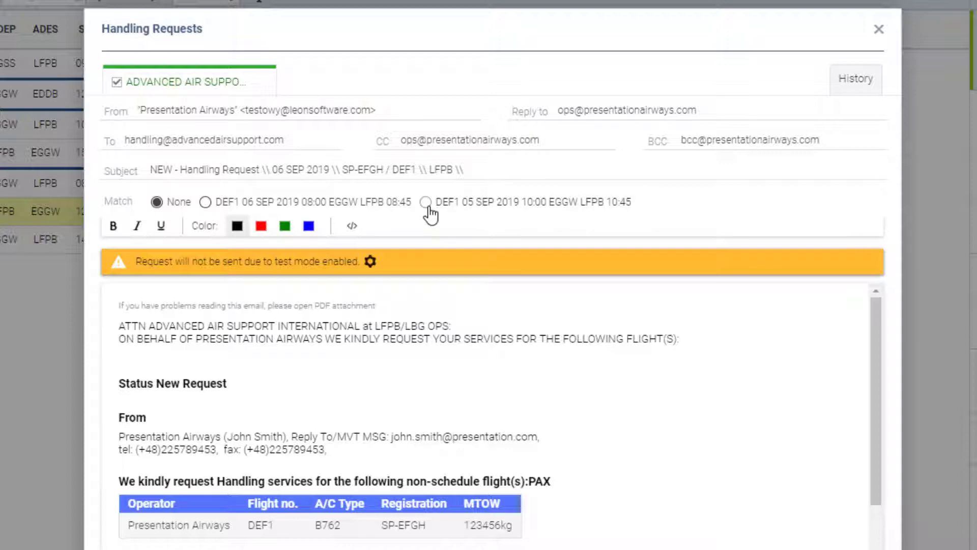
Step: Review the DEF1 LFPB request message and send it to Advanced Air Support International
{"action": "left_click", "coordinate": [426, 201]}
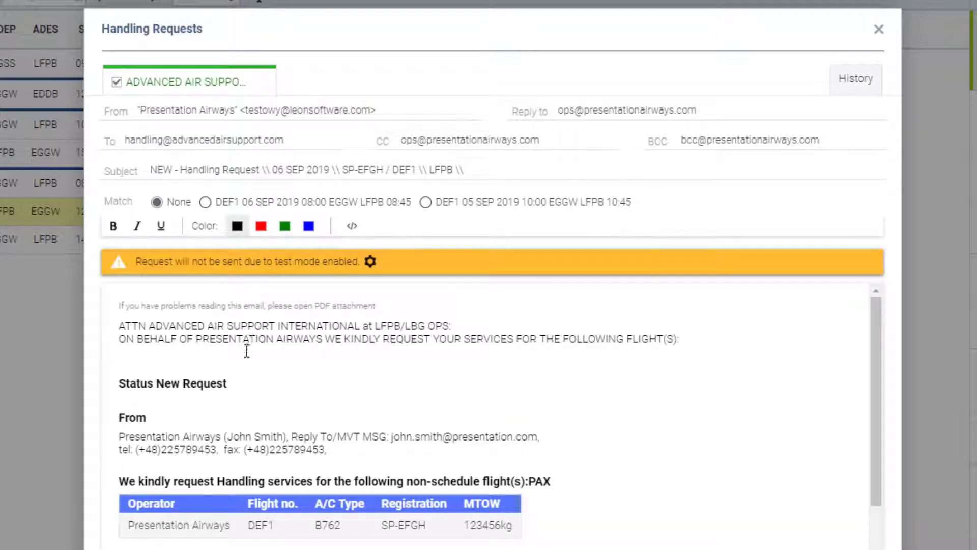
{"action": "double_click", "coordinate": [191, 384]}
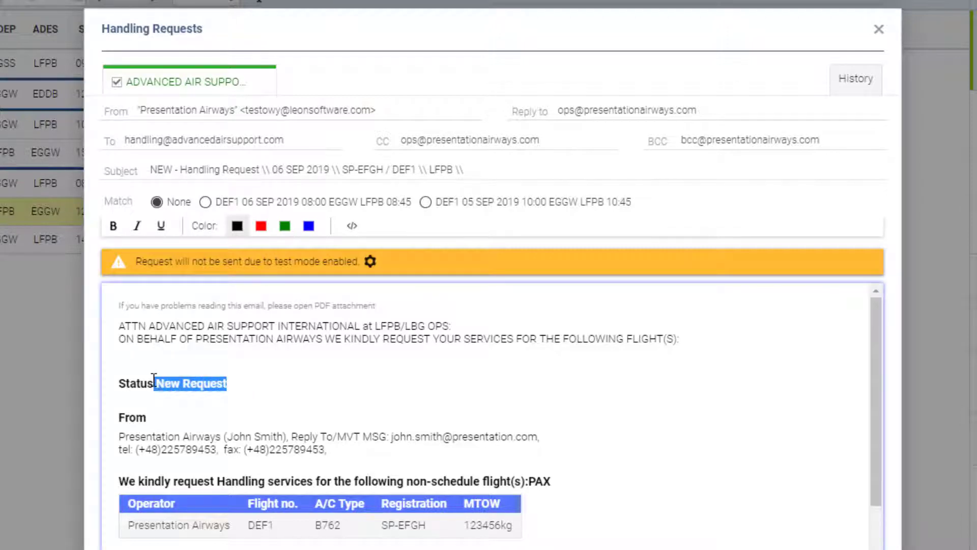
{"action": "scroll", "scroll_direction": "down", "scroll_amount": 3}
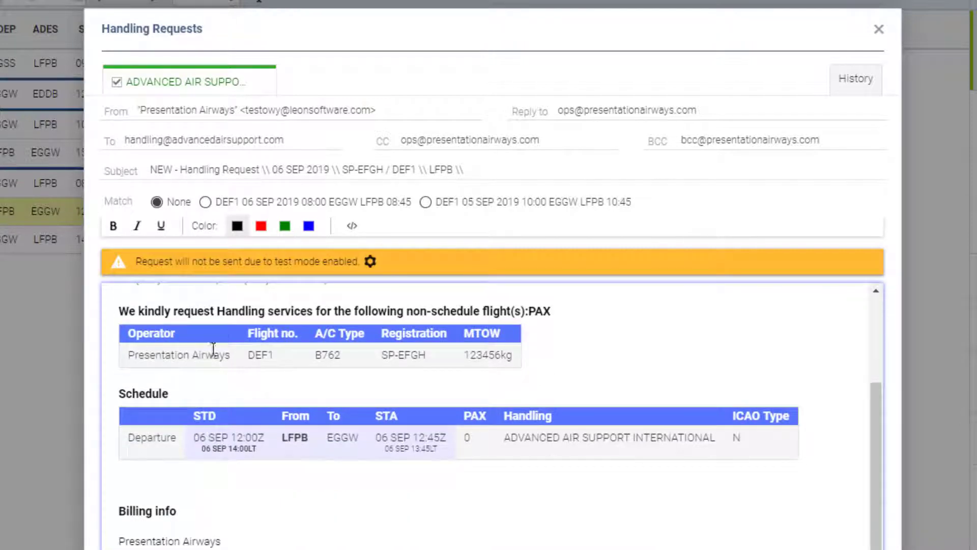
{"action": "scroll", "scroll_direction": "down", "scroll_amount": 3}
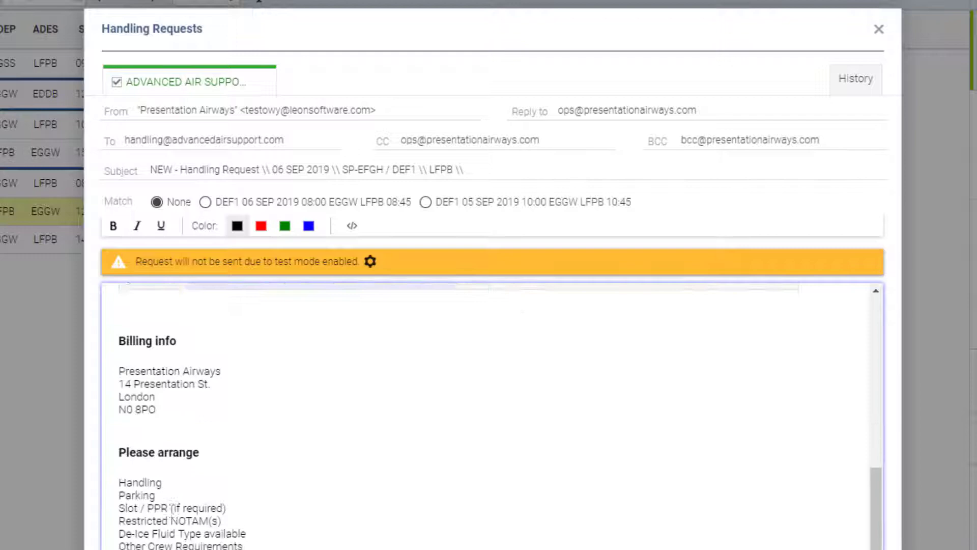
{"action": "scroll", "scroll_direction": "up", "scroll_amount": 3}
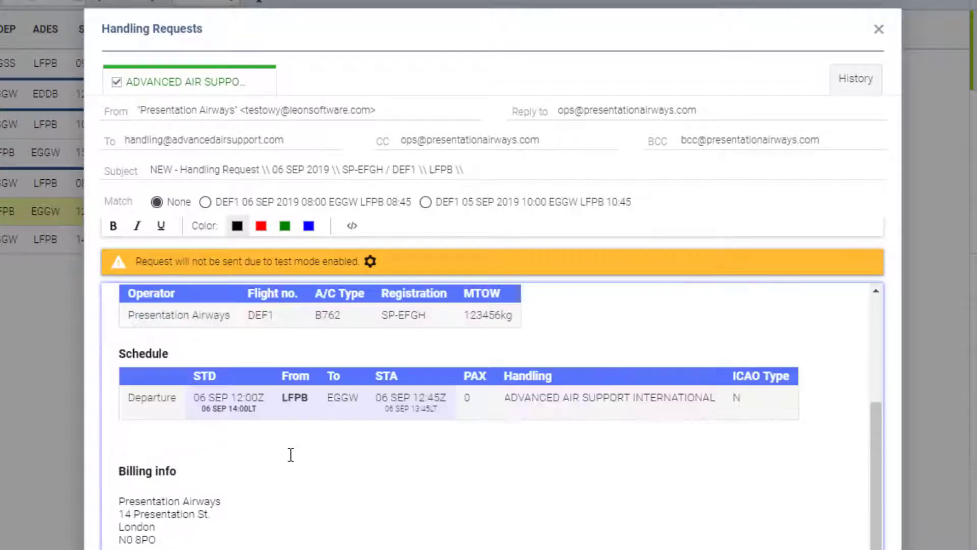
{"action": "scroll", "scroll_direction": "down", "scroll_amount": 3}
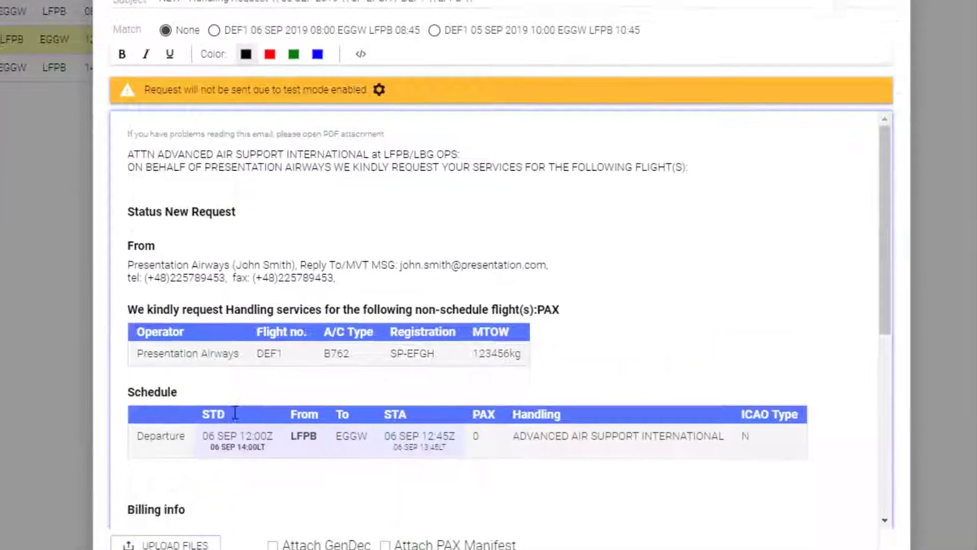
{"action": "scroll", "scroll_direction": "down", "scroll_amount": 3}
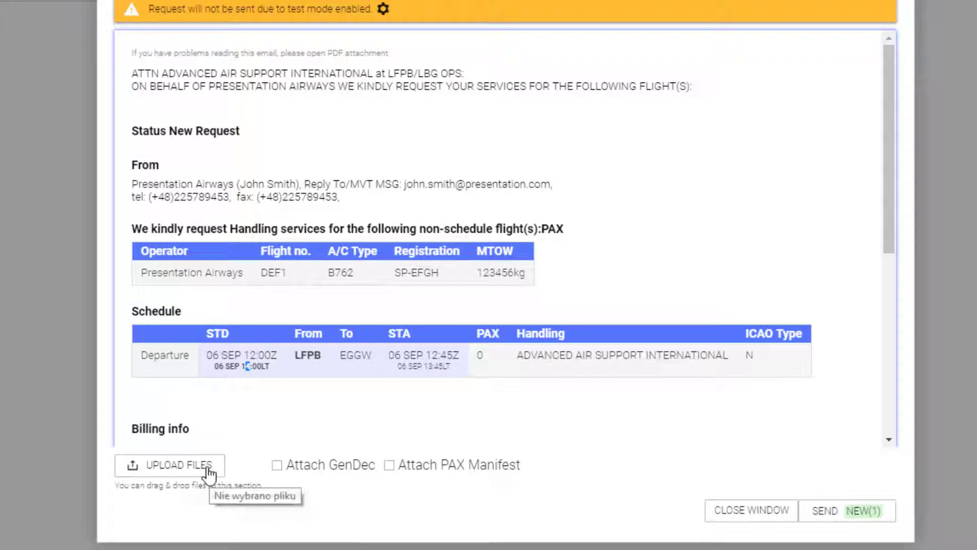
{"action": "mouse_move", "coordinate": [442, 507]}
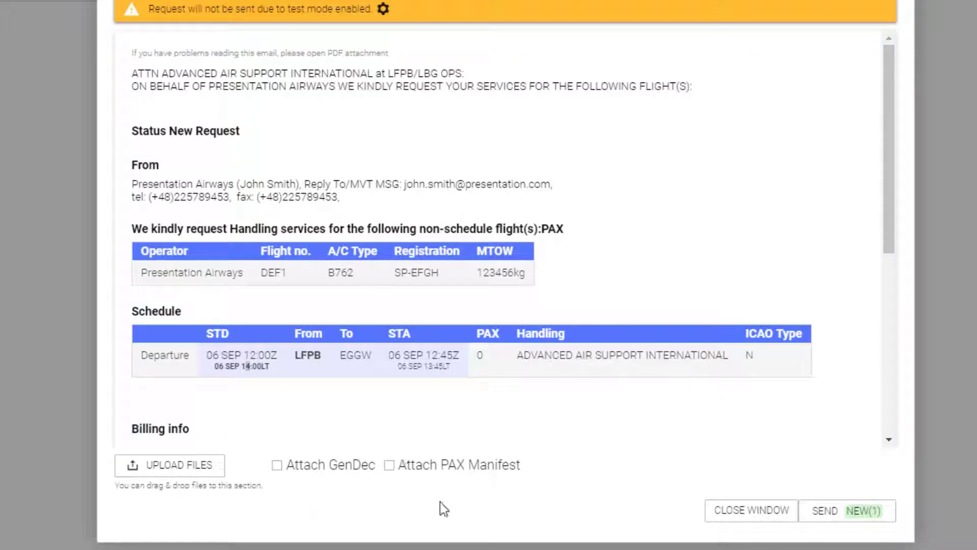
{"action": "mouse_move", "coordinate": [834, 486]}
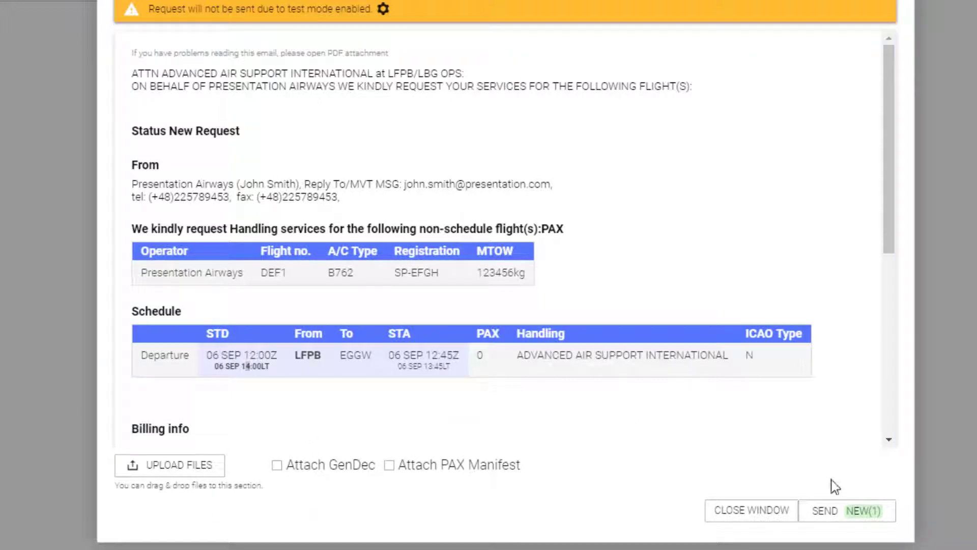
{"action": "left_click", "coordinate": [825, 510]}
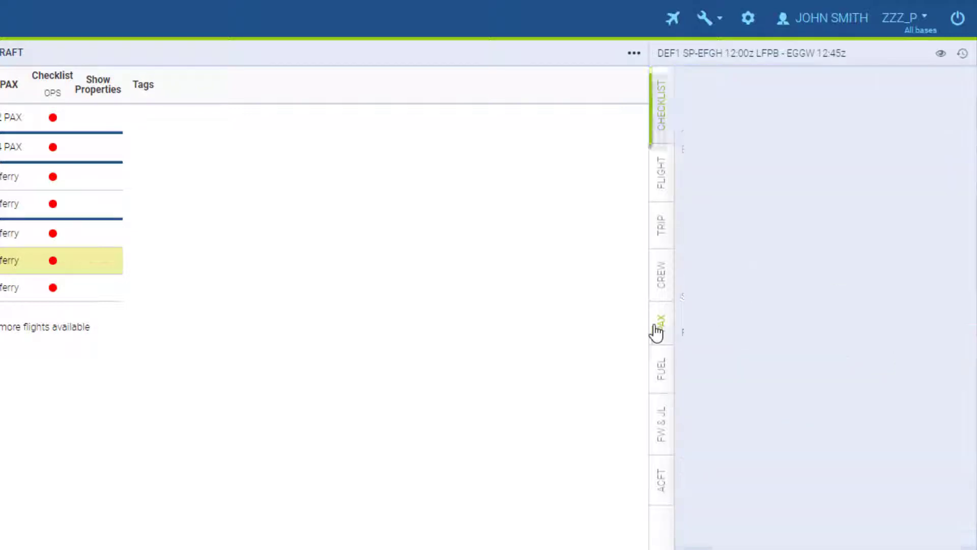
Step: Set flight DEF1 to 2 passengers, save, and start the LFPB handling update from the checklist
{"action": "left_click", "coordinate": [659, 323]}
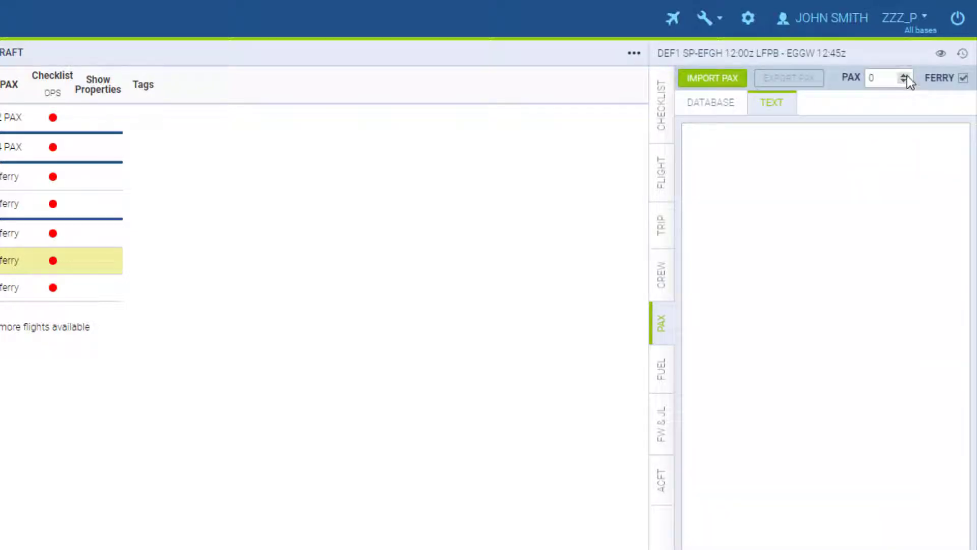
{"action": "left_click", "coordinate": [901, 74]}
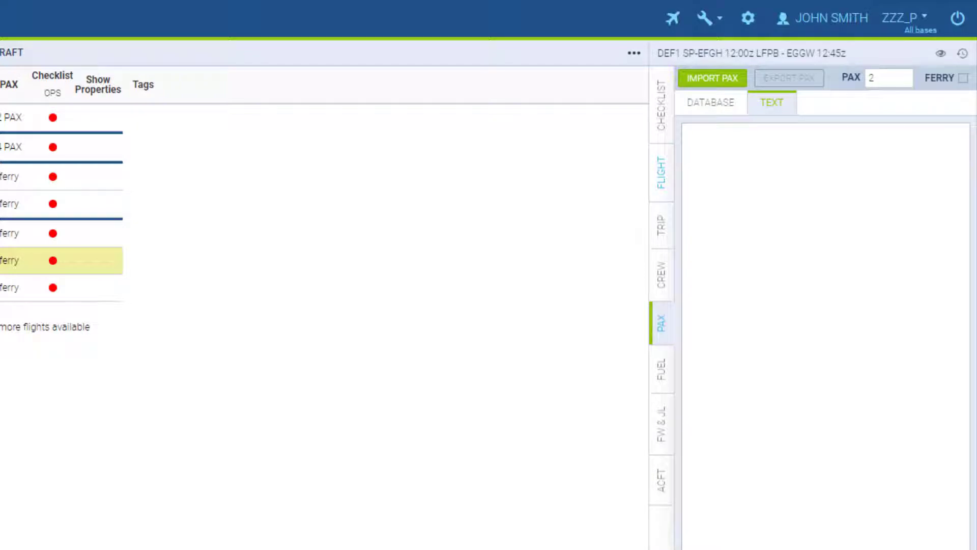
{"action": "left_click", "coordinate": [661, 100]}
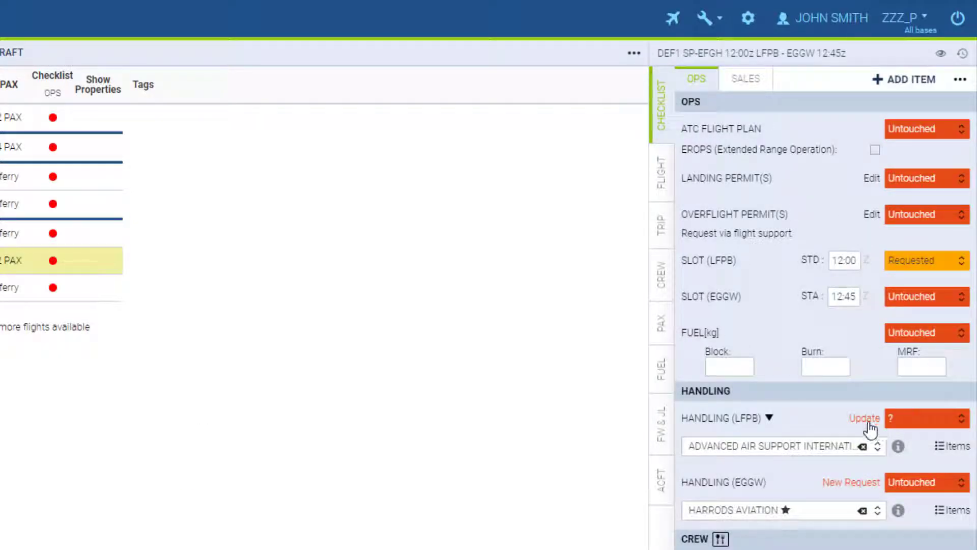
{"action": "left_click", "coordinate": [864, 417]}
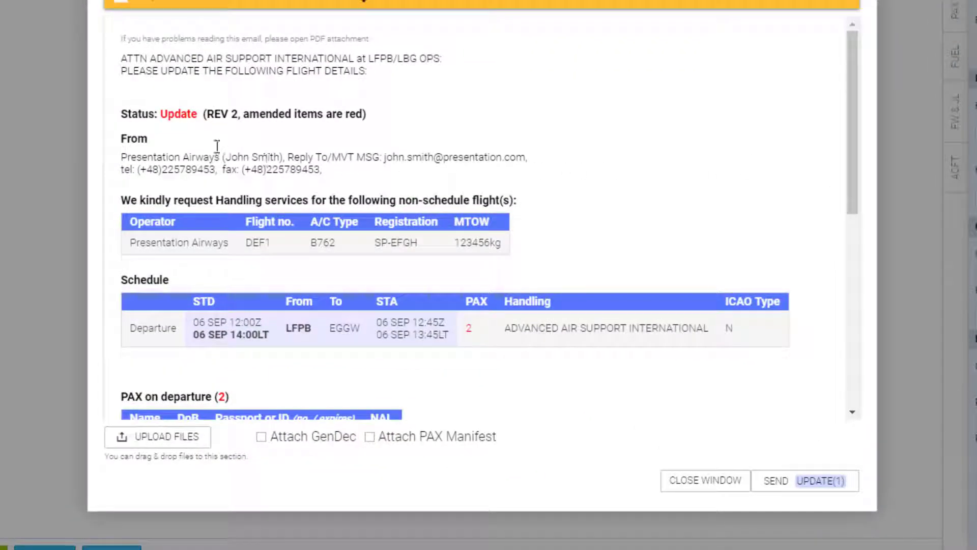
{"action": "mouse_move", "coordinate": [247, 384]}
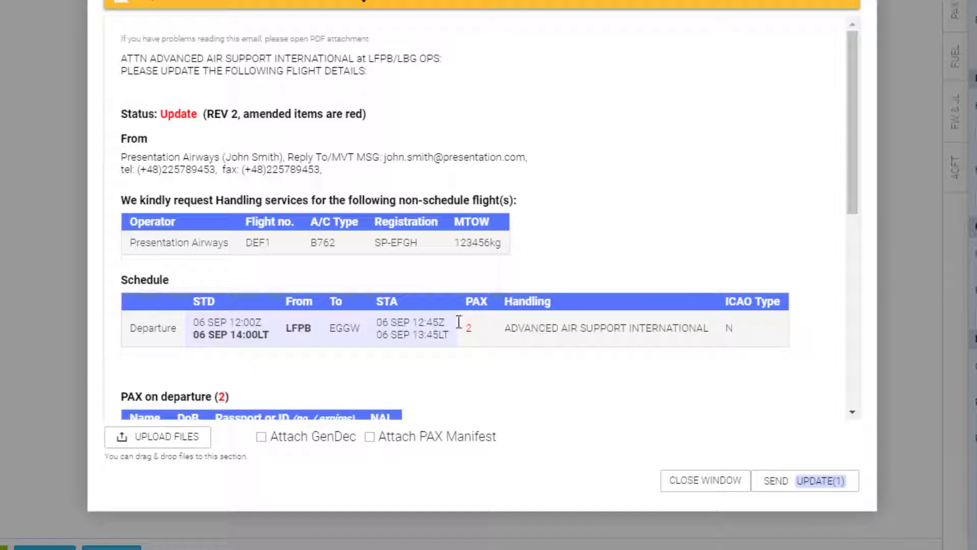
Step: Send the REV 2 update with 2 passengers to Advanced Air Support International
{"action": "left_click", "coordinate": [819, 481]}
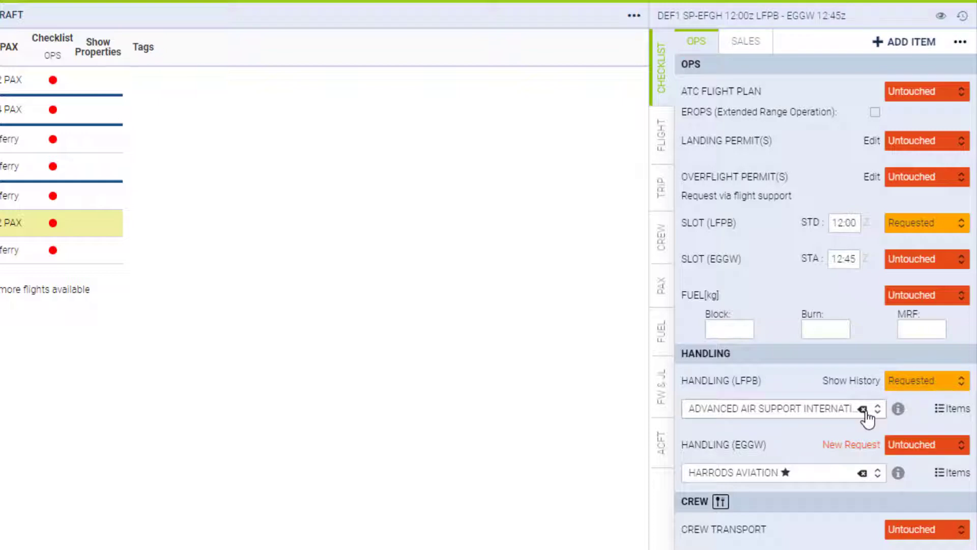
Step: Switch LFPB handler to Dassault Falcon Service, send the new request and cancellation, and view history
{"action": "left_click", "coordinate": [863, 409]}
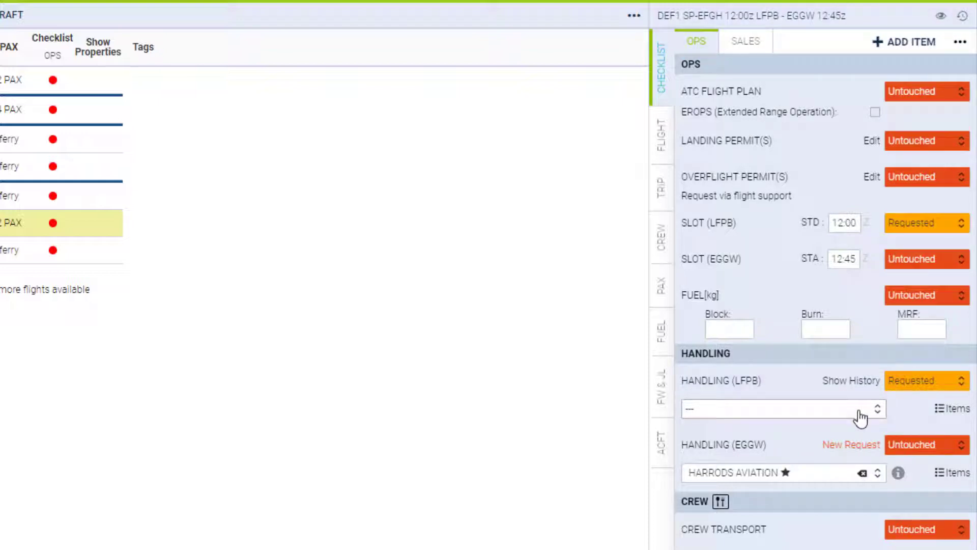
{"action": "left_click", "coordinate": [778, 408]}
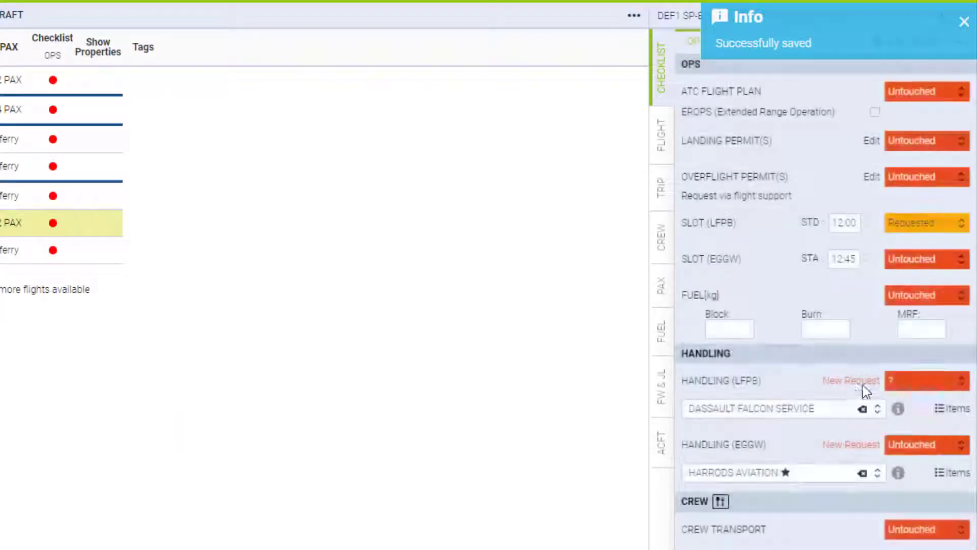
{"action": "left_click", "coordinate": [851, 379]}
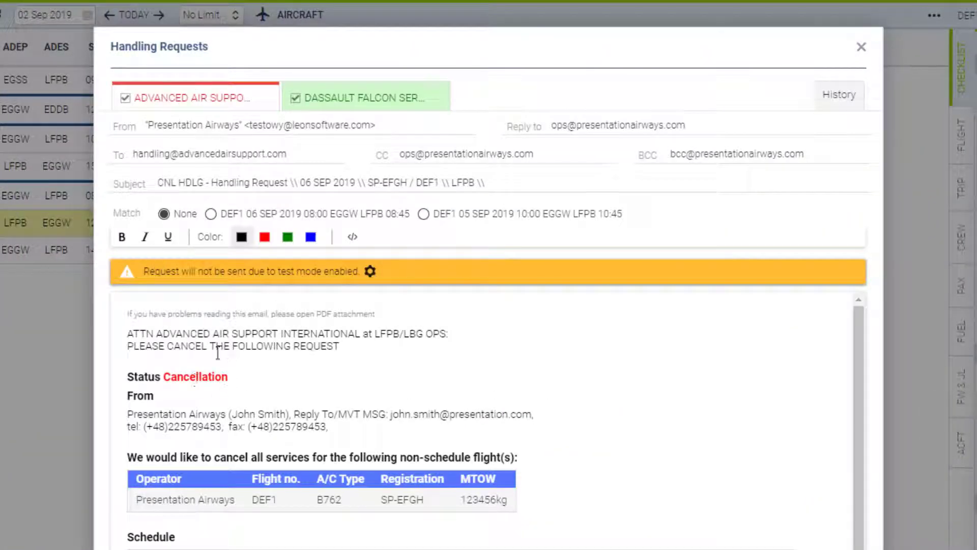
{"action": "left_click", "coordinate": [365, 97]}
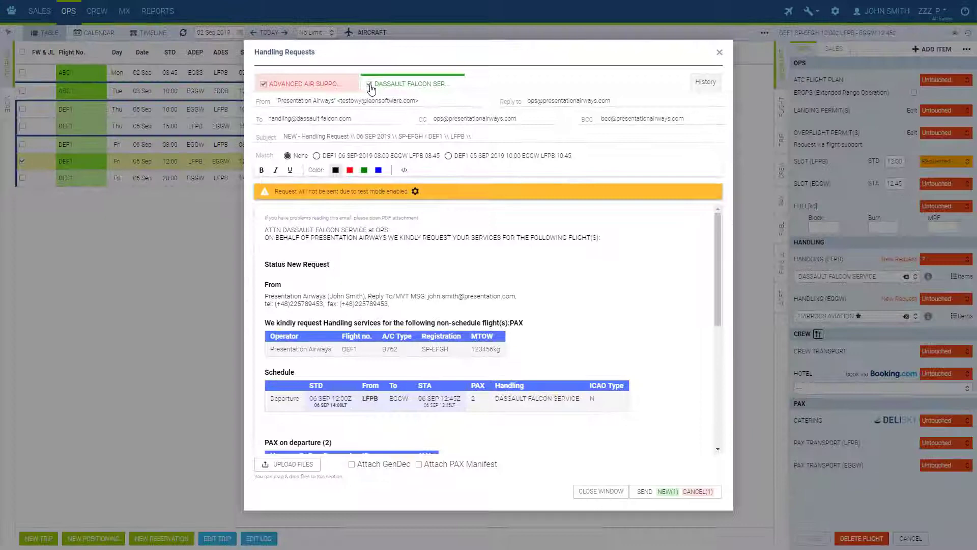
{"action": "left_click", "coordinate": [659, 490]}
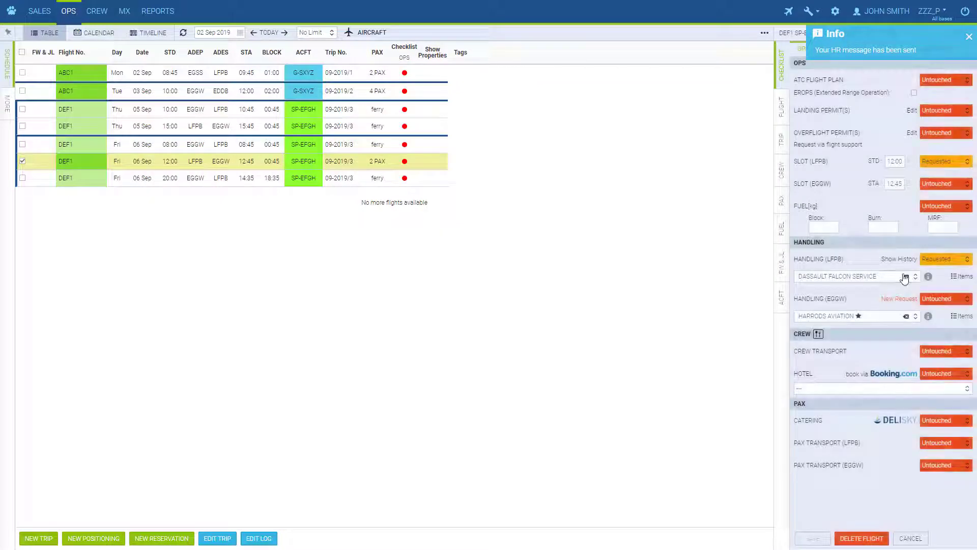
{"action": "left_click", "coordinate": [962, 276]}
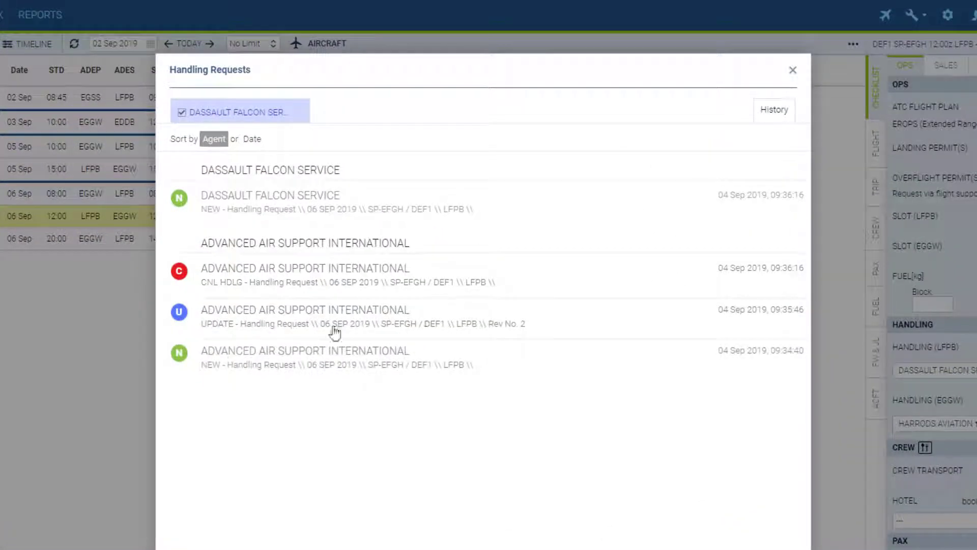
{"action": "left_click", "coordinate": [304, 357]}
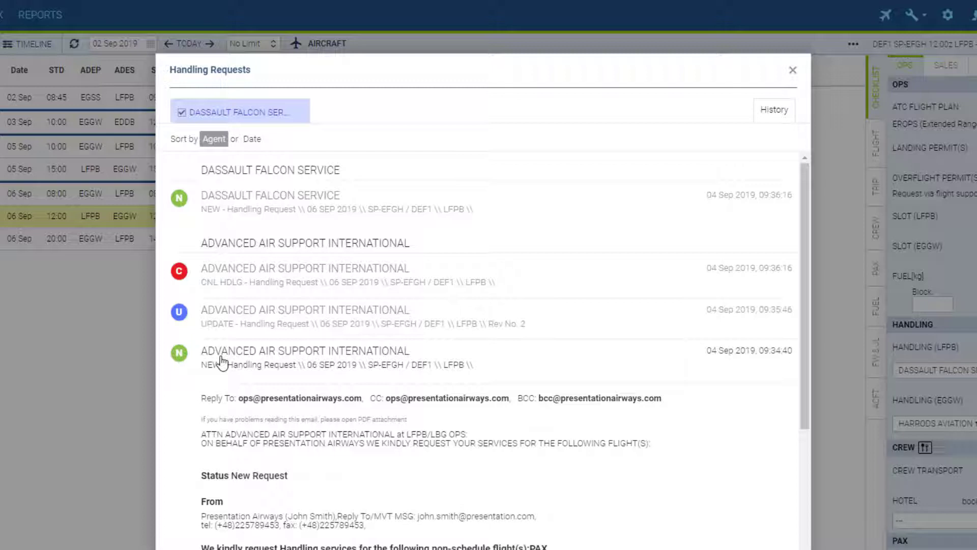
{"action": "left_click", "coordinate": [305, 316]}
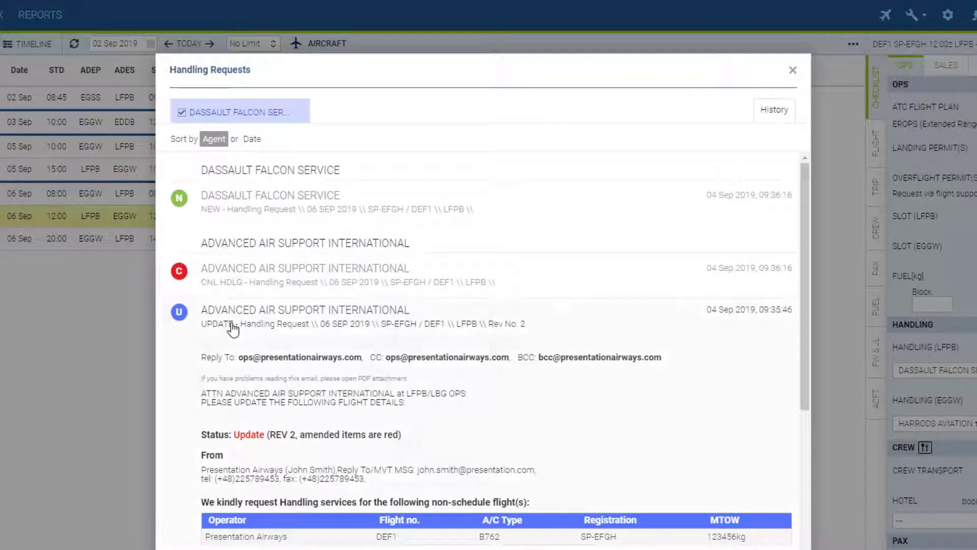
{"action": "left_click", "coordinate": [235, 324]}
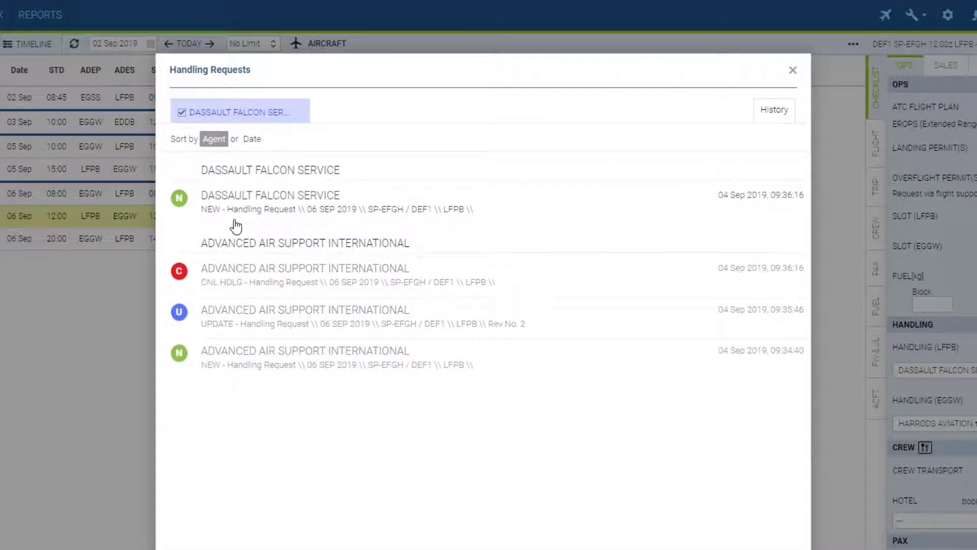
{"action": "mouse_move", "coordinate": [792, 132]}
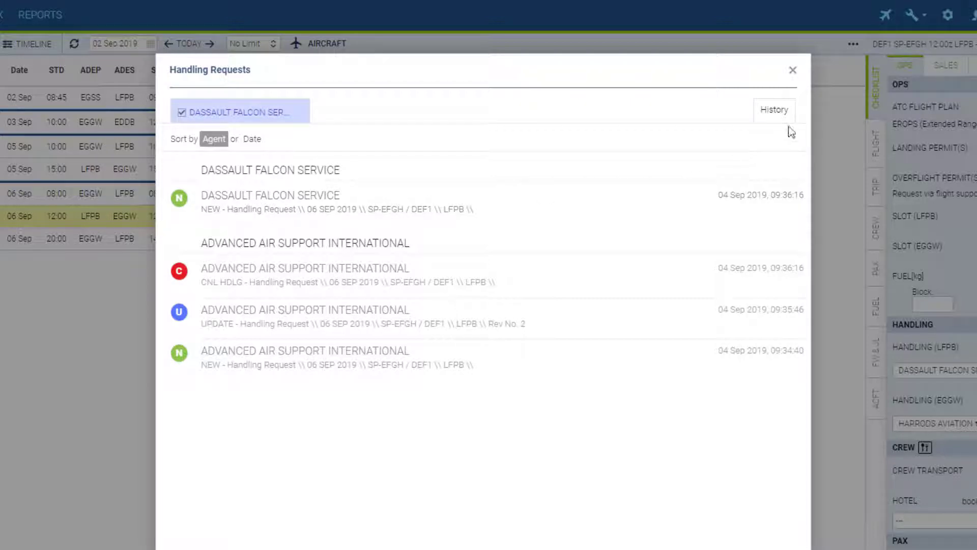
{"action": "mouse_move", "coordinate": [775, 110]}
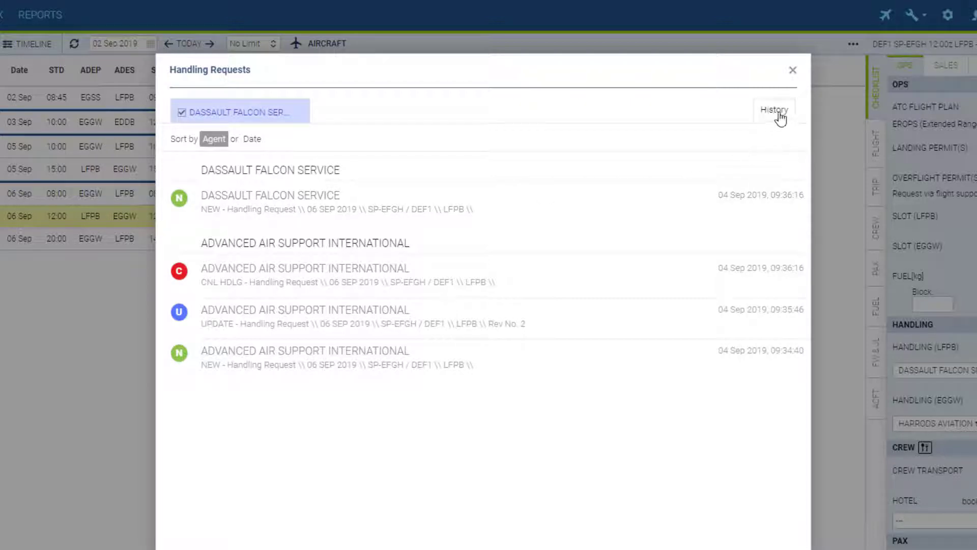
{"action": "mouse_move", "coordinate": [794, 73]}
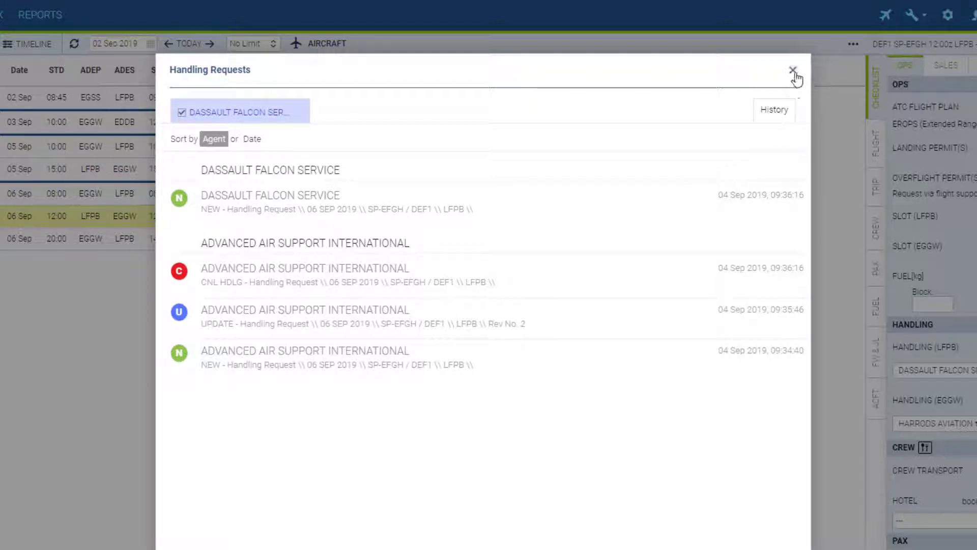
{"action": "left_click", "coordinate": [793, 69]}
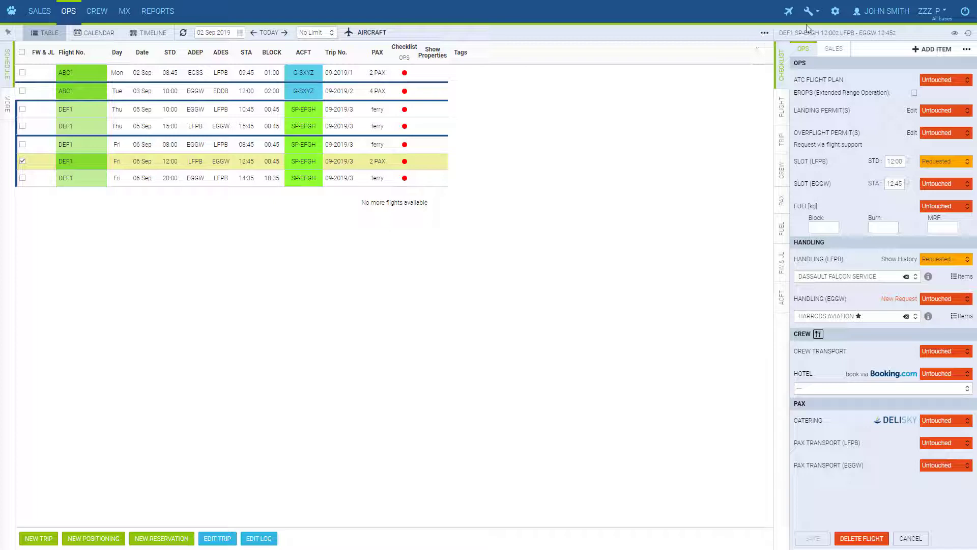
Step: Turn the MyHandling add-on status ON in Settings > Addons, save it, and return to OPS
{"action": "left_click", "coordinate": [835, 11]}
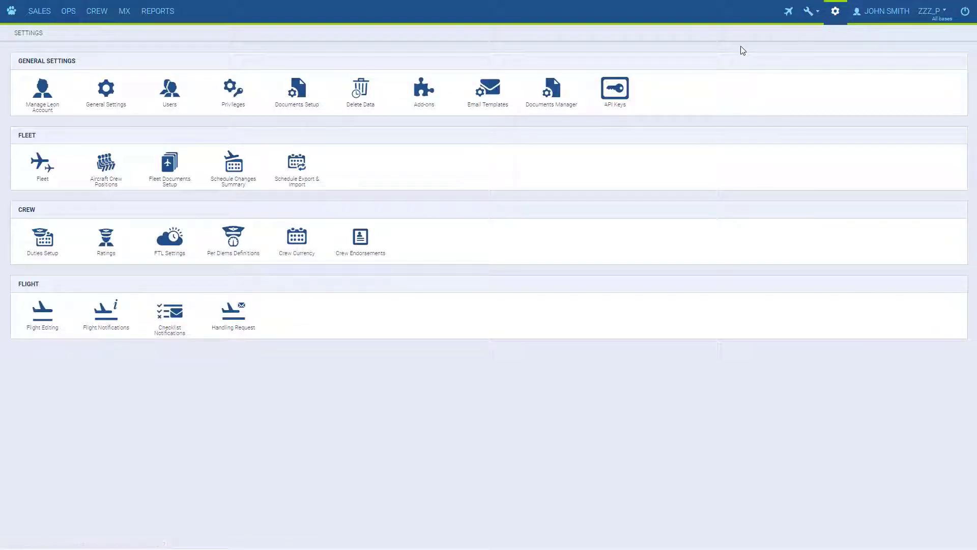
{"action": "mouse_move", "coordinate": [423, 93]}
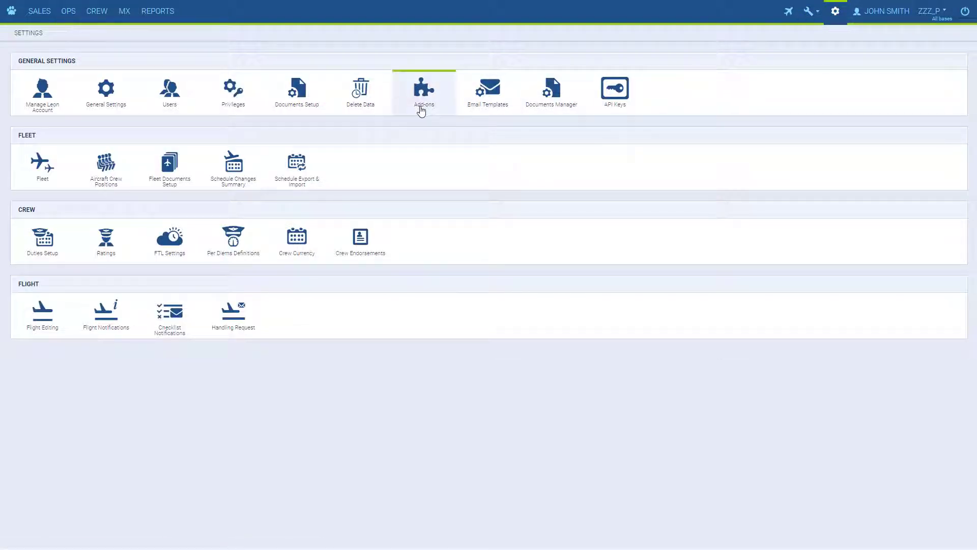
{"action": "left_click", "coordinate": [423, 91]}
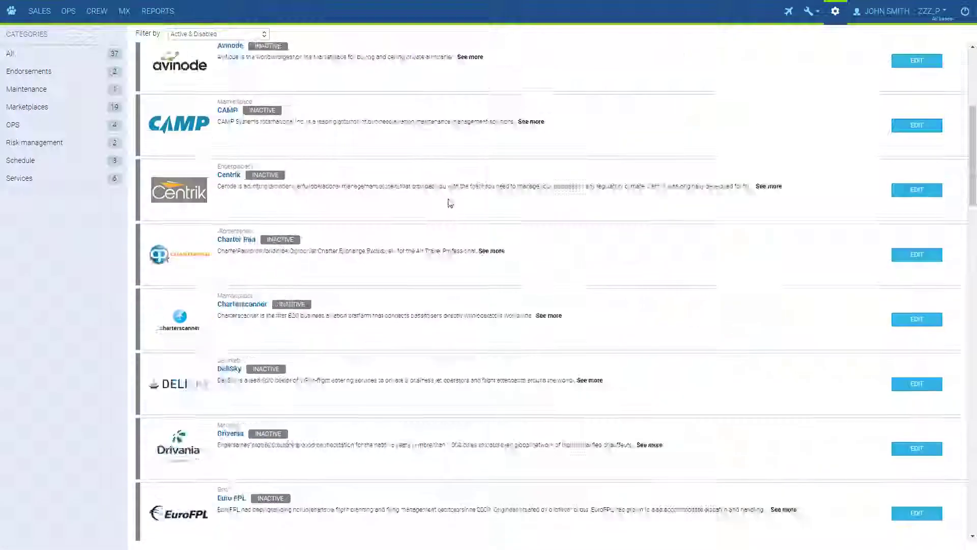
{"action": "scroll", "scroll_direction": "down", "scroll_amount": 3}
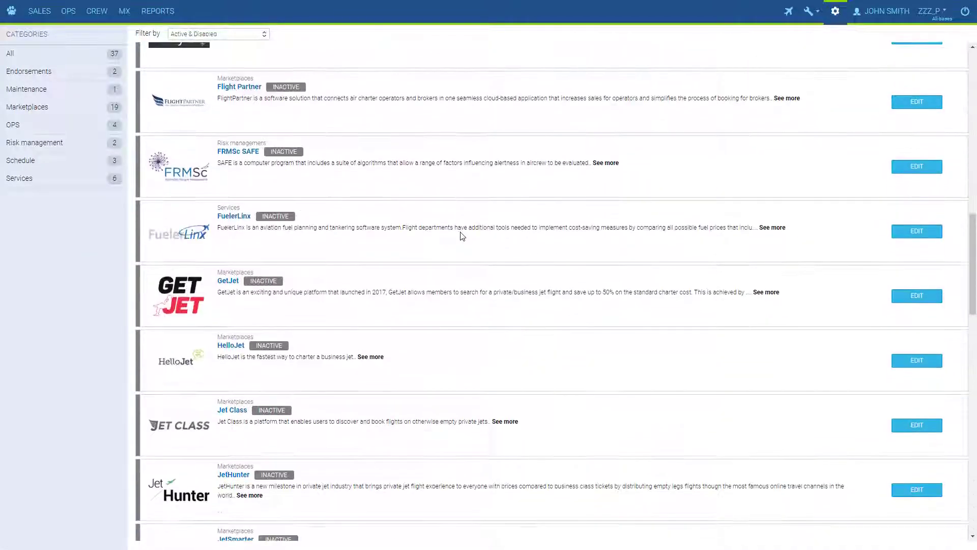
{"action": "scroll", "scroll_direction": "down", "scroll_amount": 3}
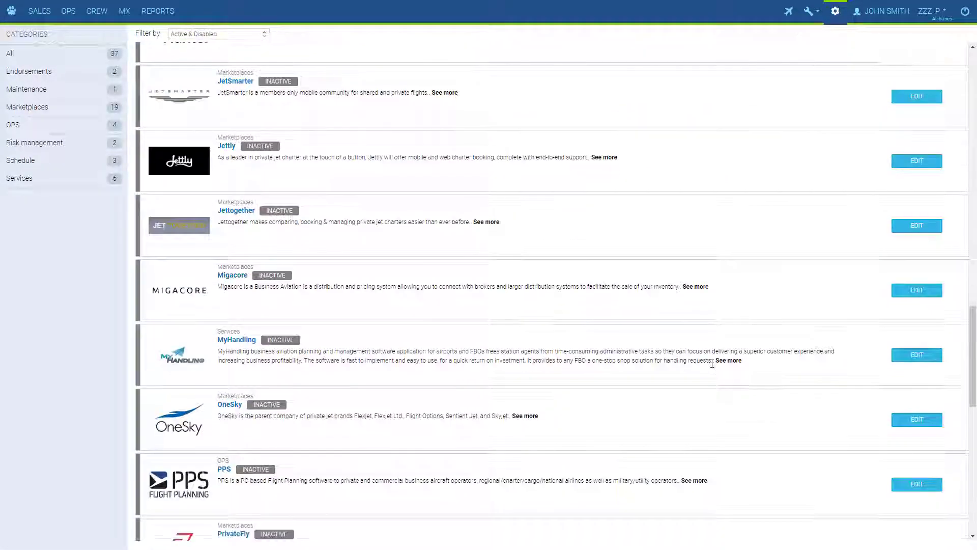
{"action": "left_click", "coordinate": [916, 356]}
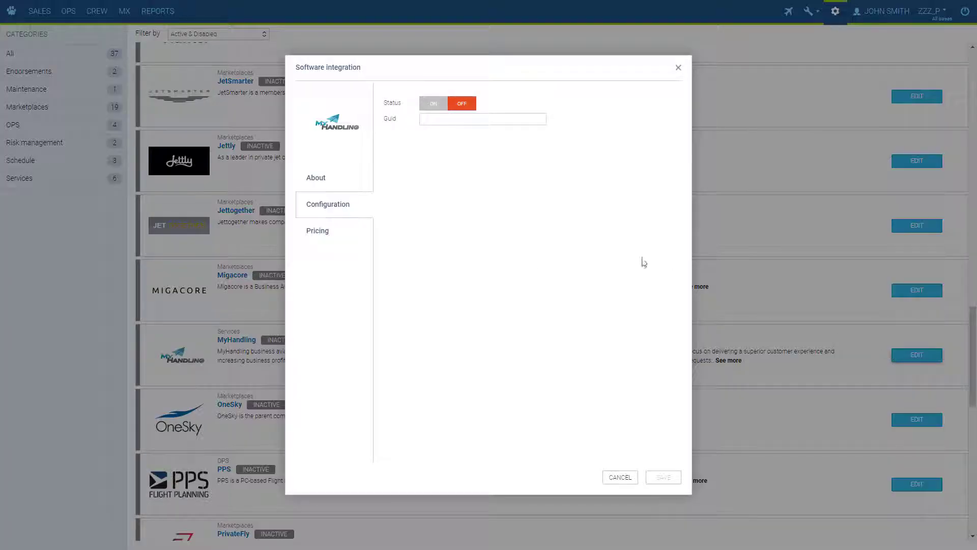
{"action": "left_click", "coordinate": [434, 103]}
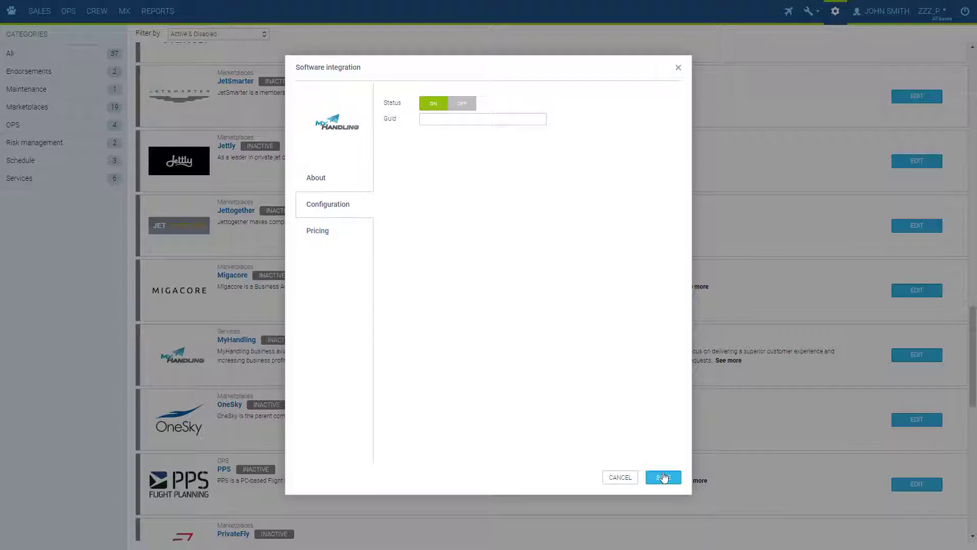
{"action": "left_click", "coordinate": [663, 476]}
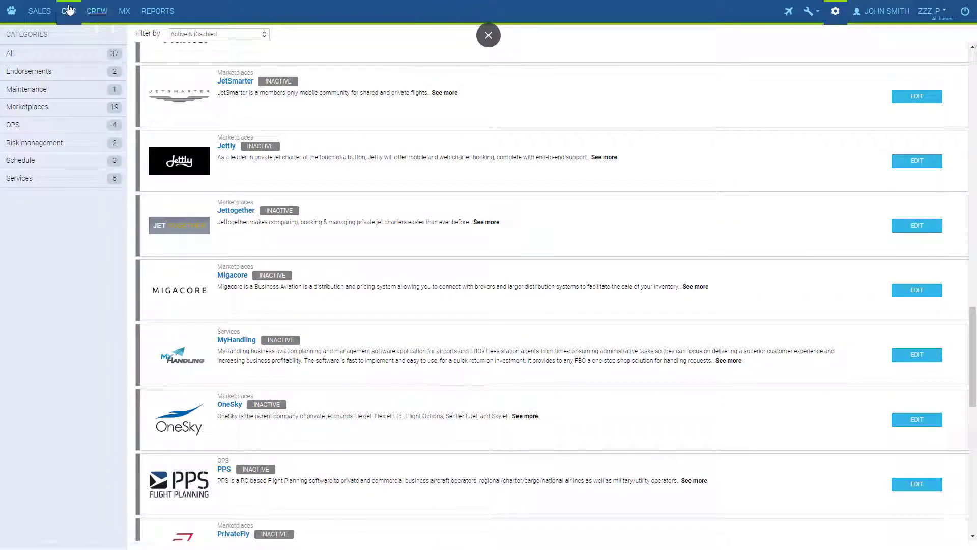
{"action": "left_click", "coordinate": [68, 11]}
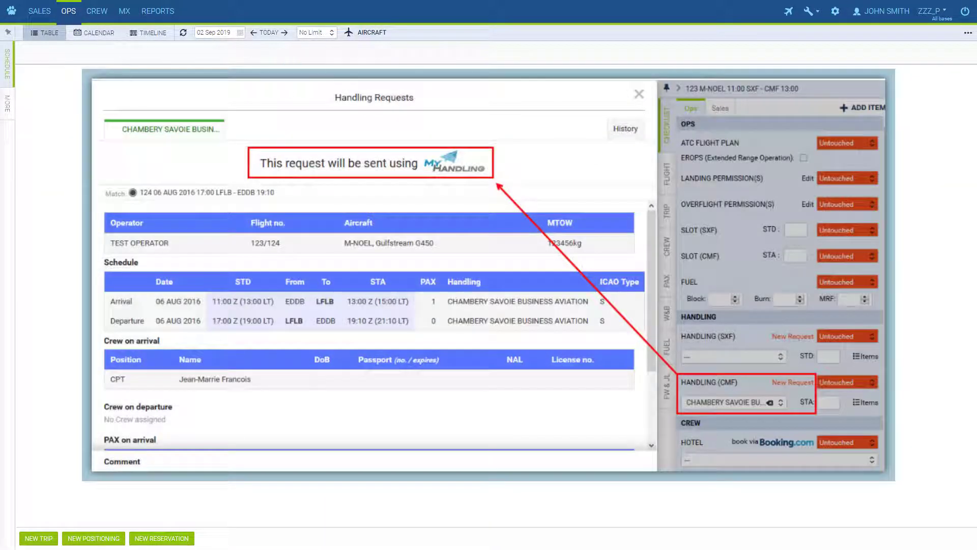
Step: Reopen the DEF1 flight and show its checklist with the handling section
{"action": "left_click", "coordinate": [638, 94]}
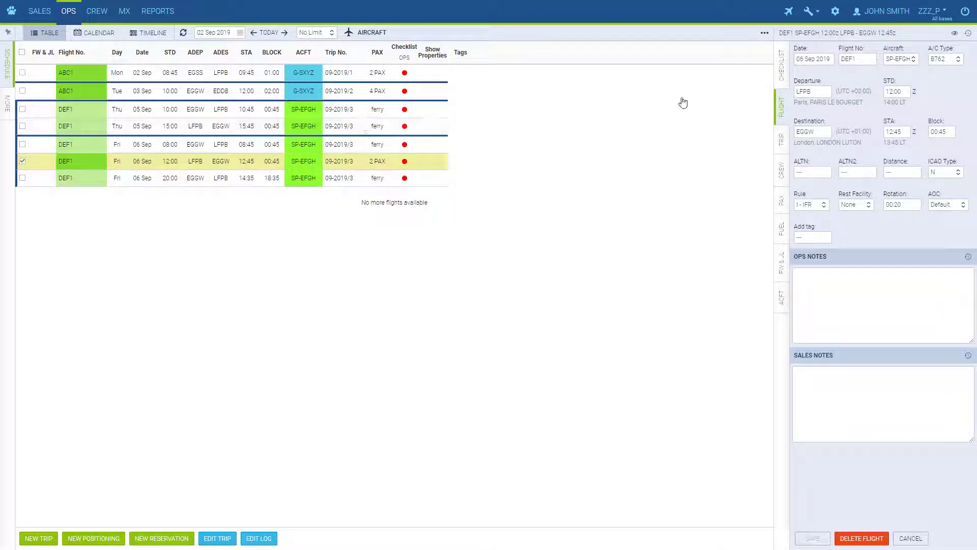
{"action": "left_click", "coordinate": [781, 68]}
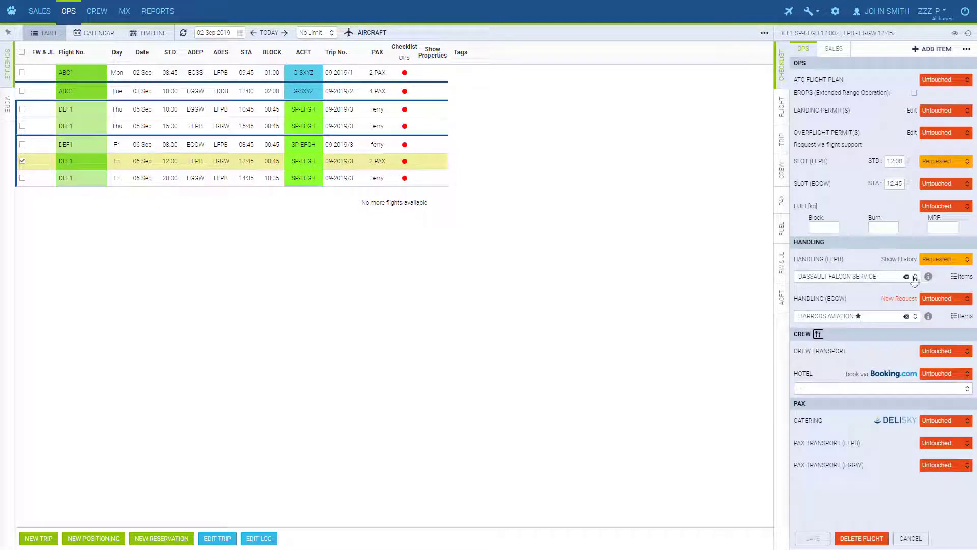
{"action": "left_click", "coordinate": [915, 276]}
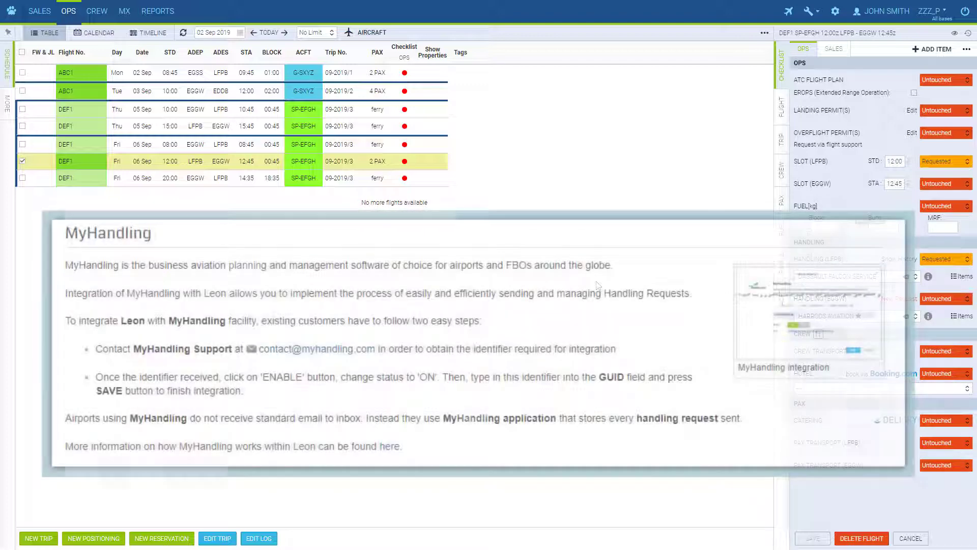